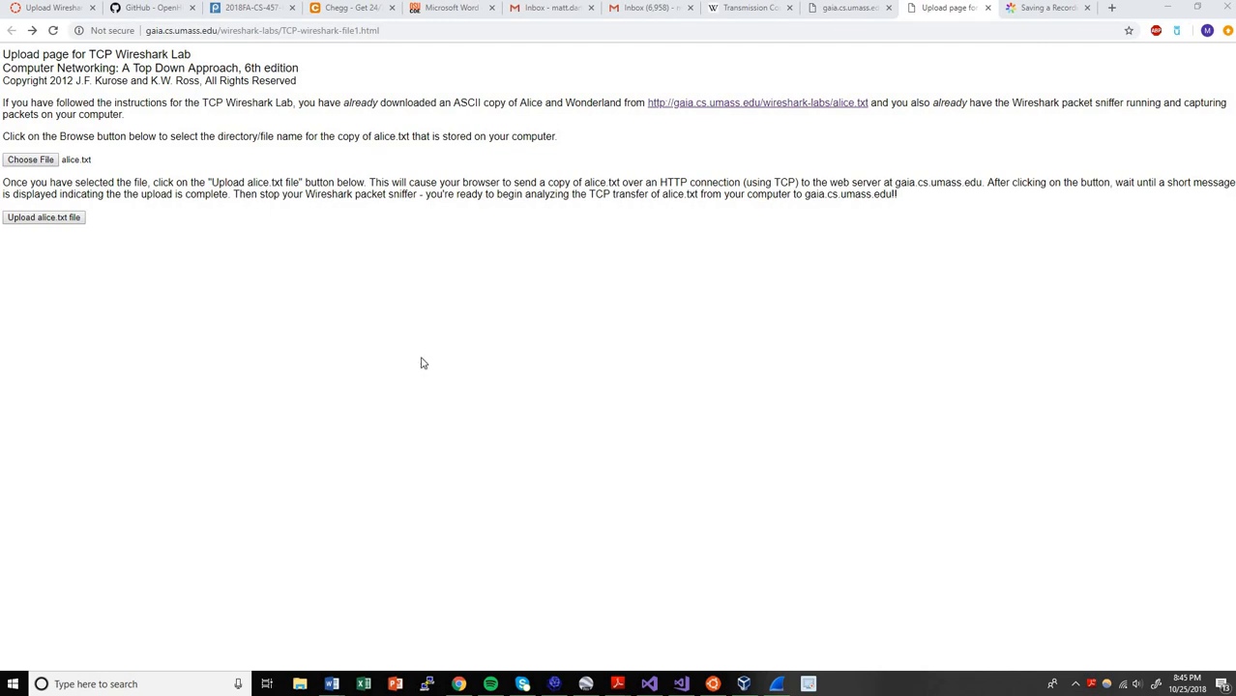
{"action": "mouse_move", "coordinate": [435, 347]}
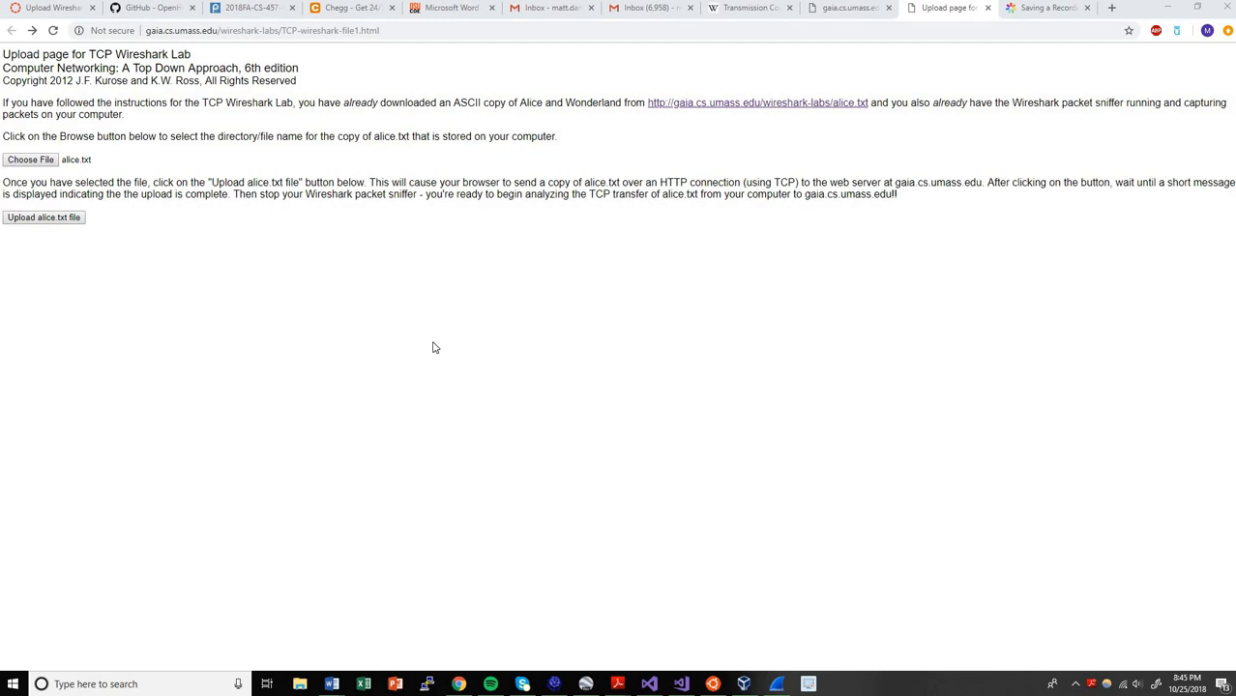
{"action": "mouse_move", "coordinate": [485, 337]}
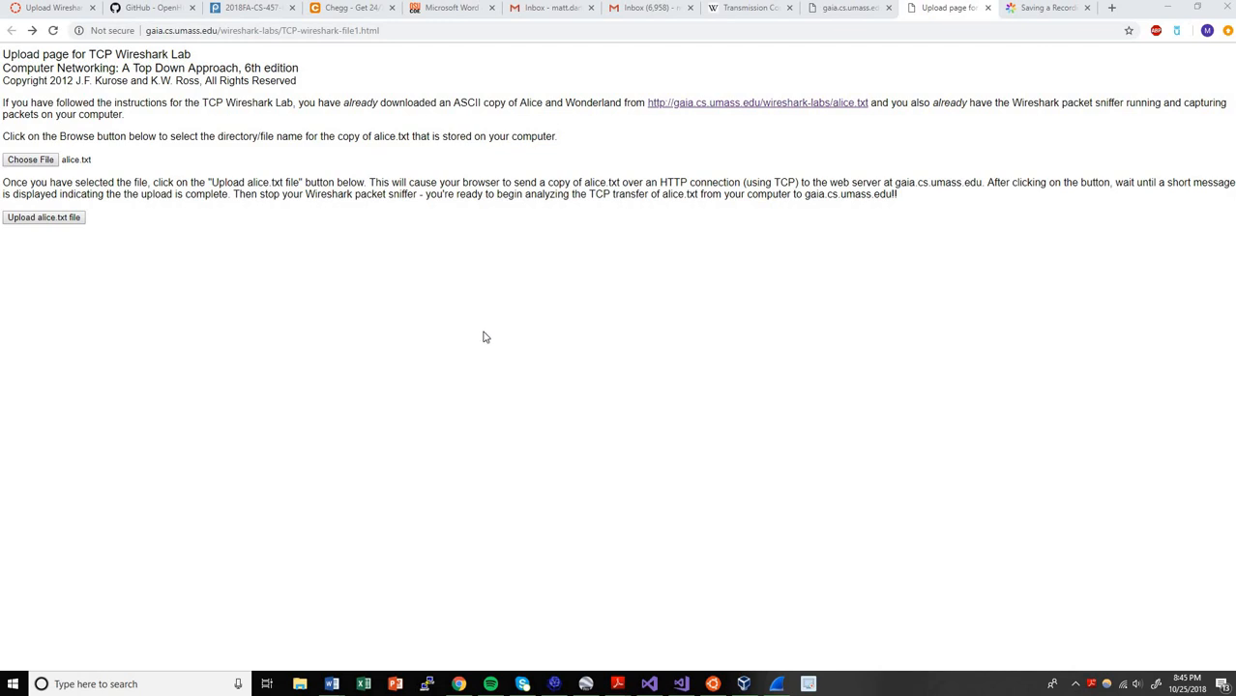
{"action": "mouse_move", "coordinate": [545, 379]}
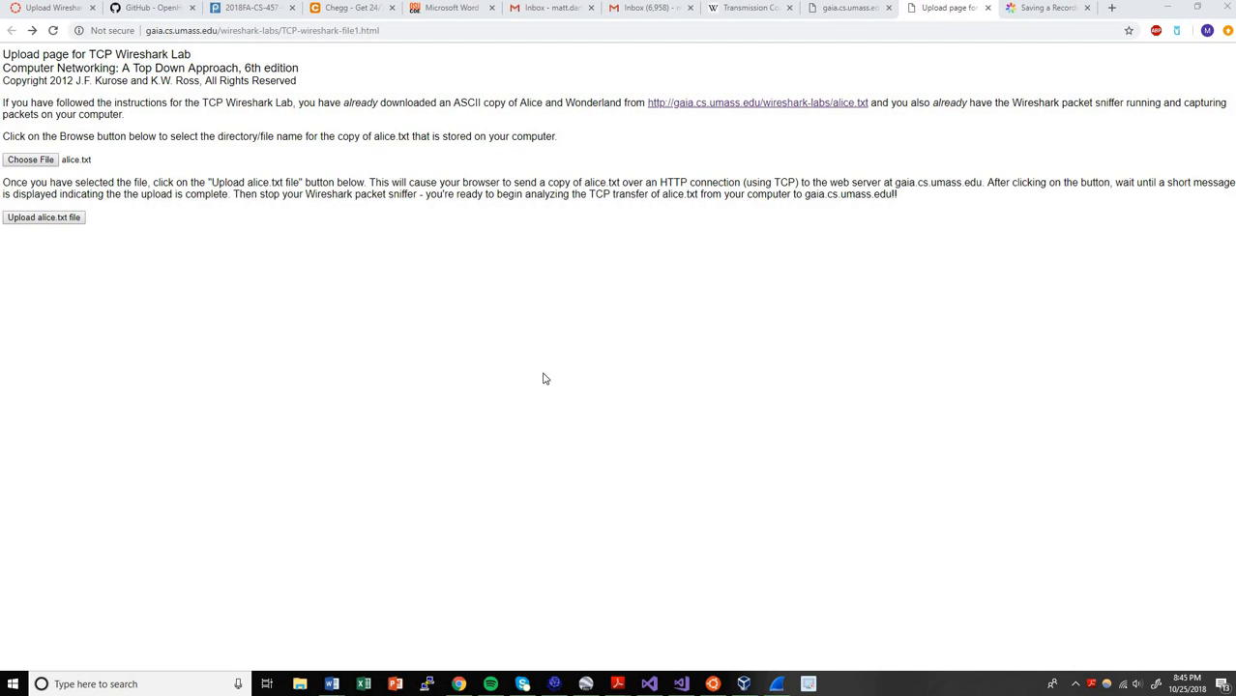
{"action": "mouse_move", "coordinate": [181, 387]}
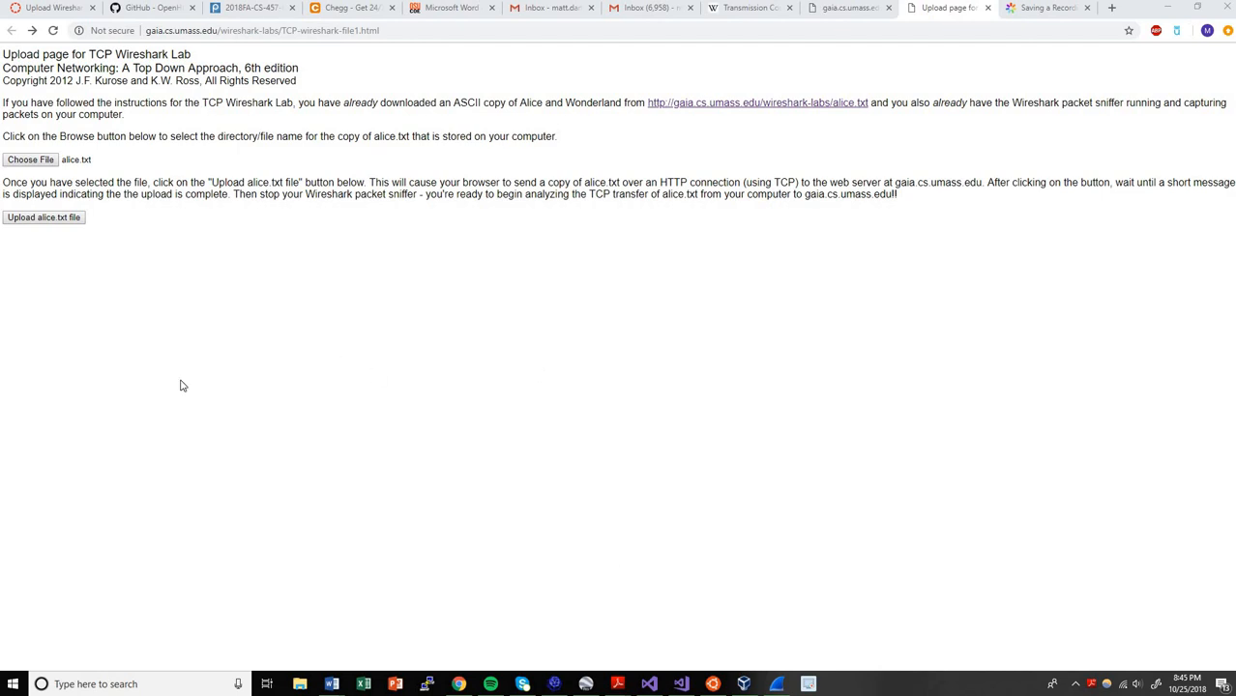
{"action": "mouse_move", "coordinate": [157, 101]}
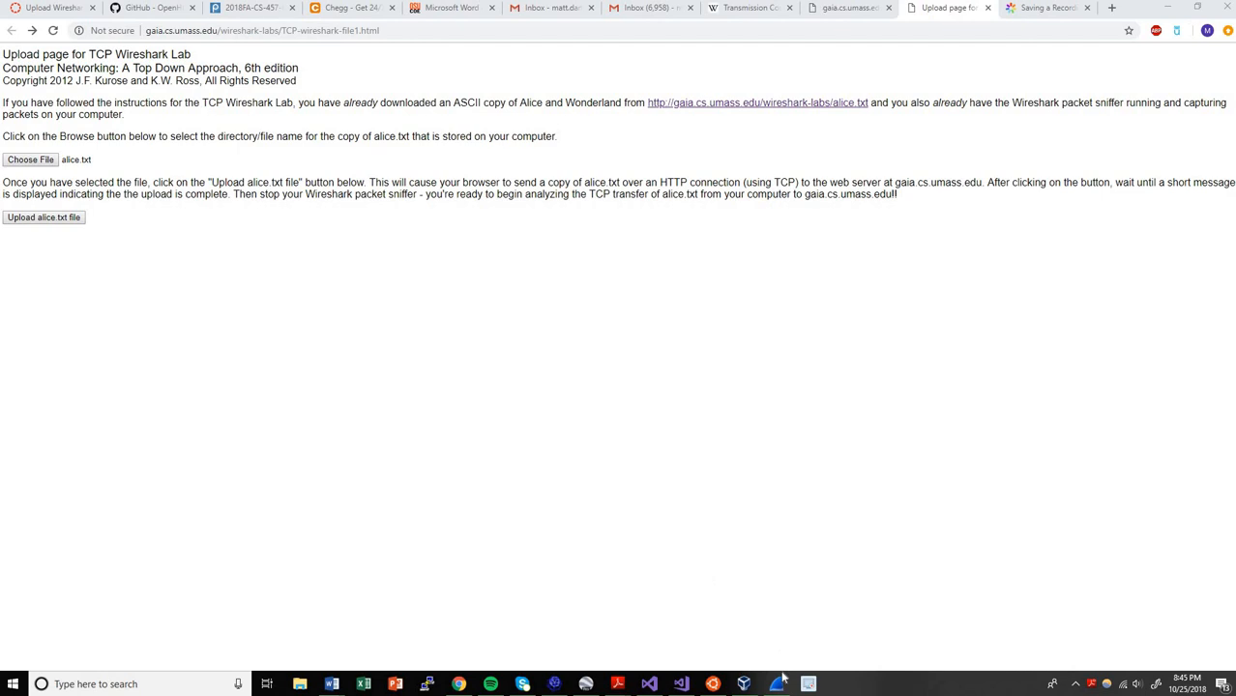
Step: Capture on the wireless connection while uploading alice.txt, yielding 193 packets
{"action": "left_click", "coordinate": [778, 680]}
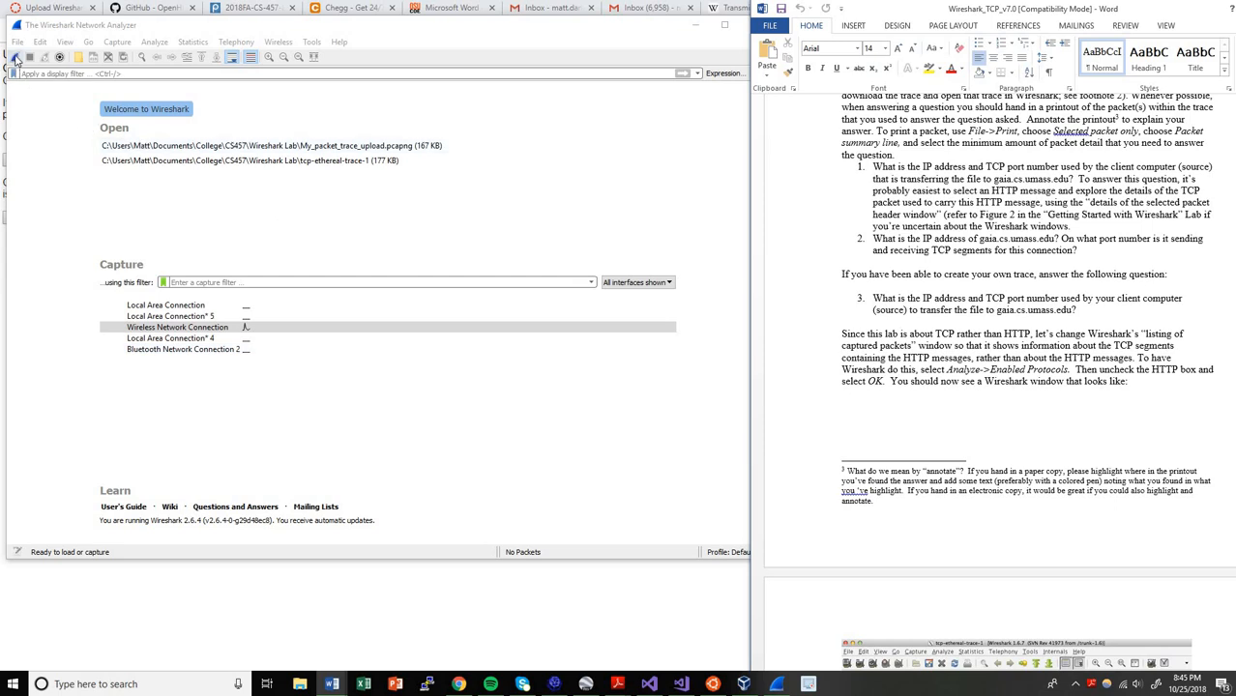
{"action": "double_click", "coordinate": [178, 327]}
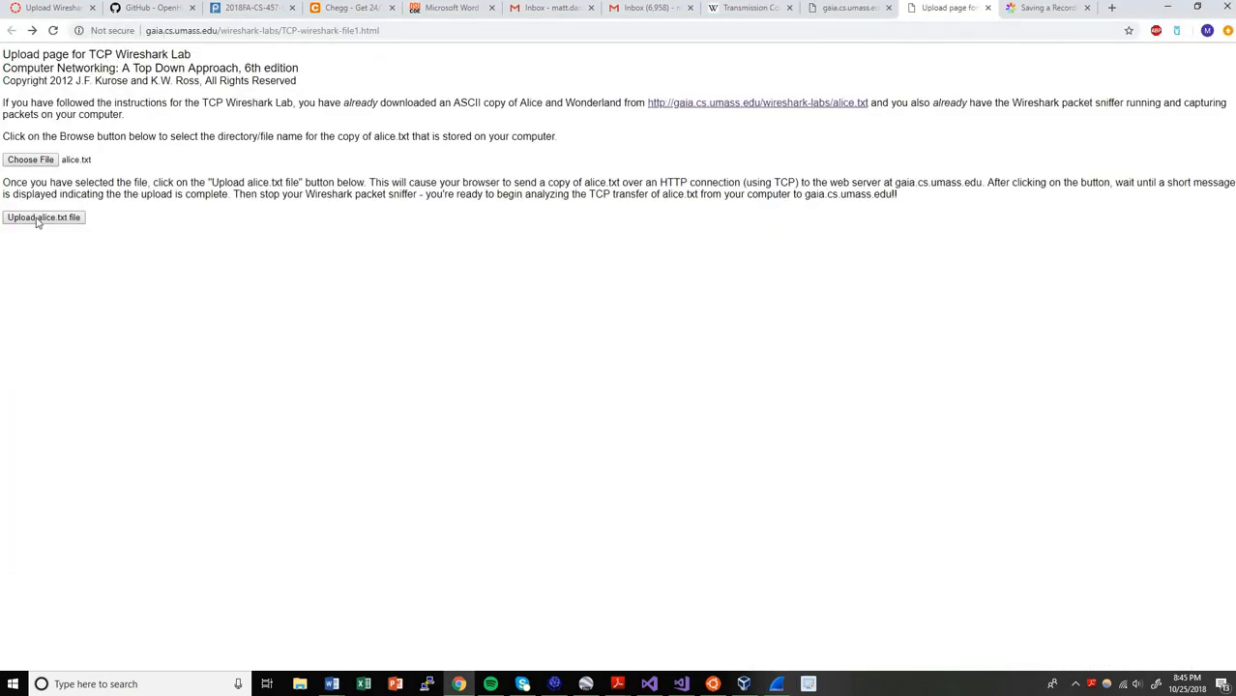
{"action": "left_click", "coordinate": [43, 217]}
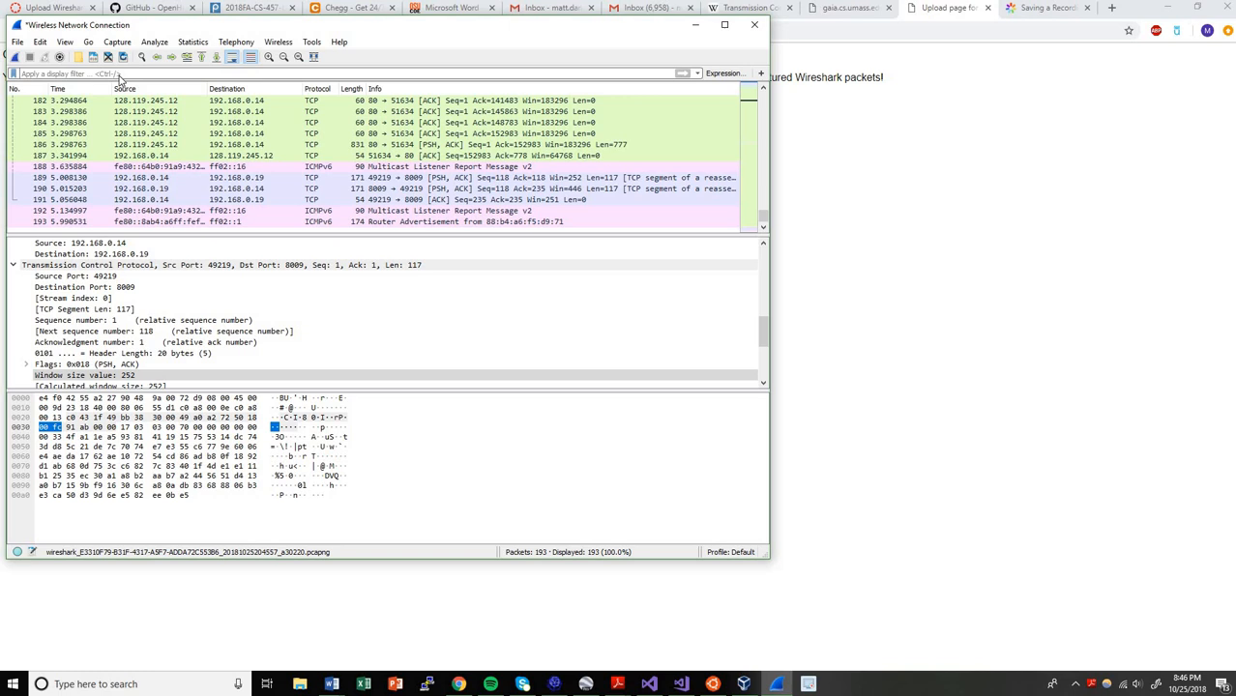
Step: Enter the 'tcp' display filter to show 184 of 193 packets
{"action": "type", "text": "tcp"}
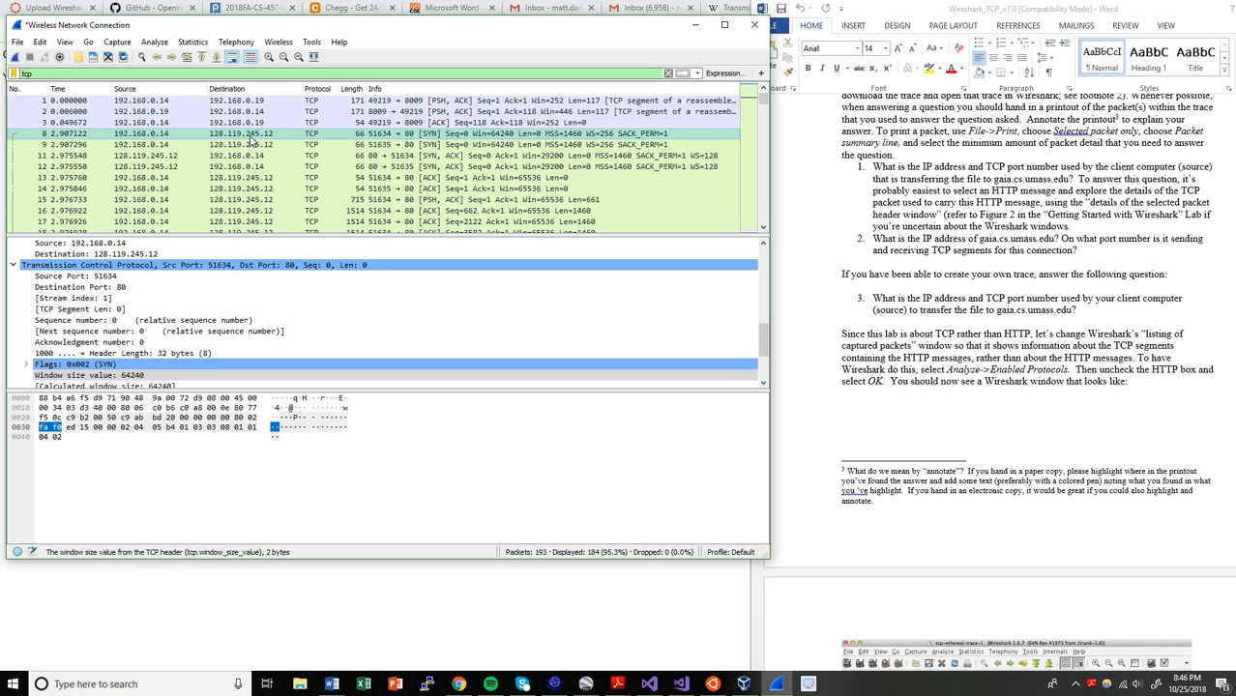
{"action": "mouse_move", "coordinate": [270, 143]}
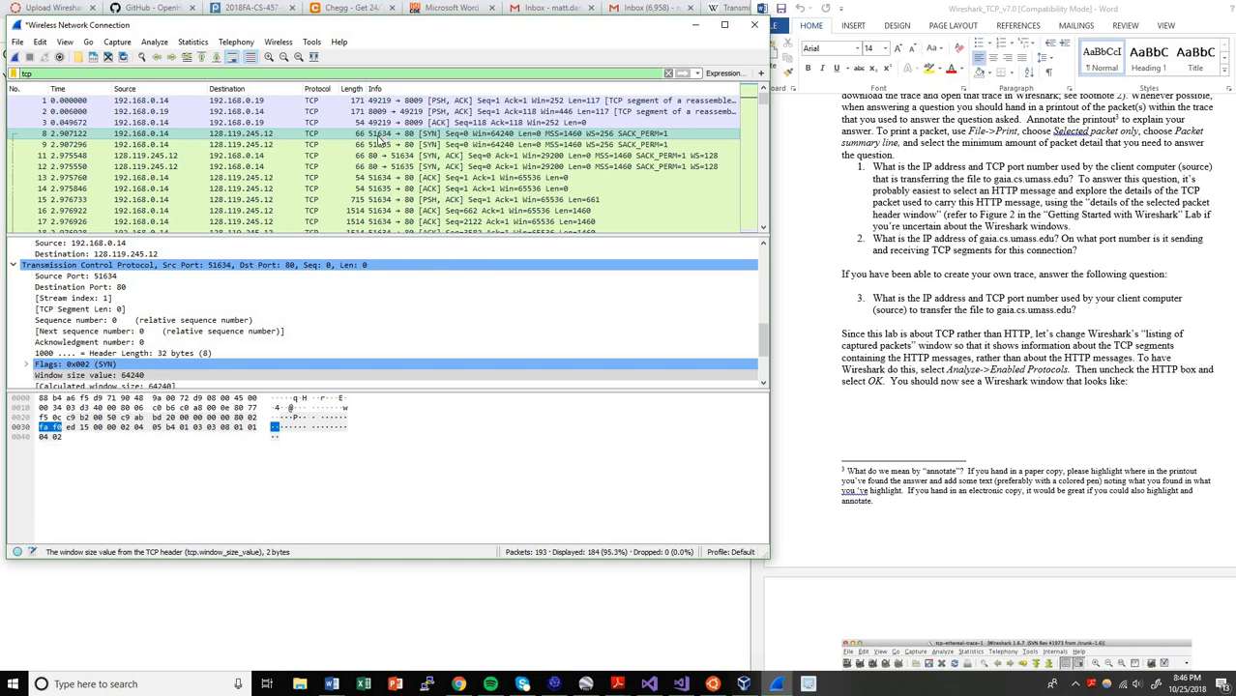
{"action": "mouse_move", "coordinate": [411, 140]}
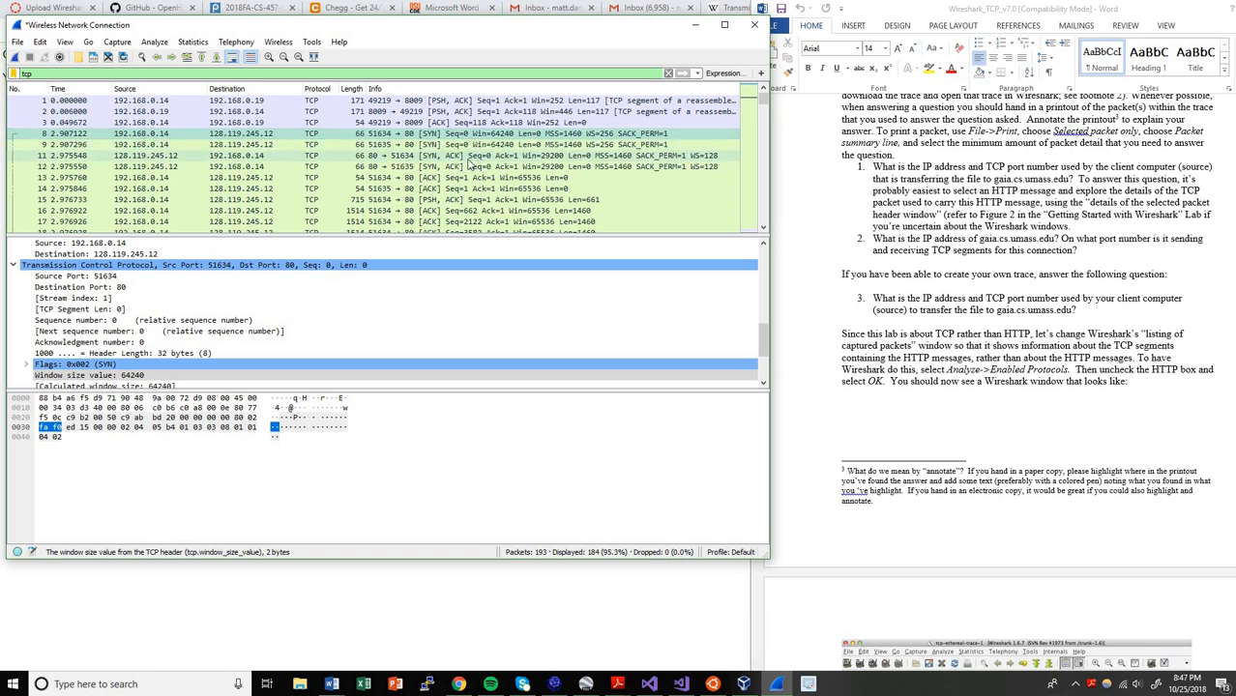
{"action": "mouse_move", "coordinate": [433, 165]}
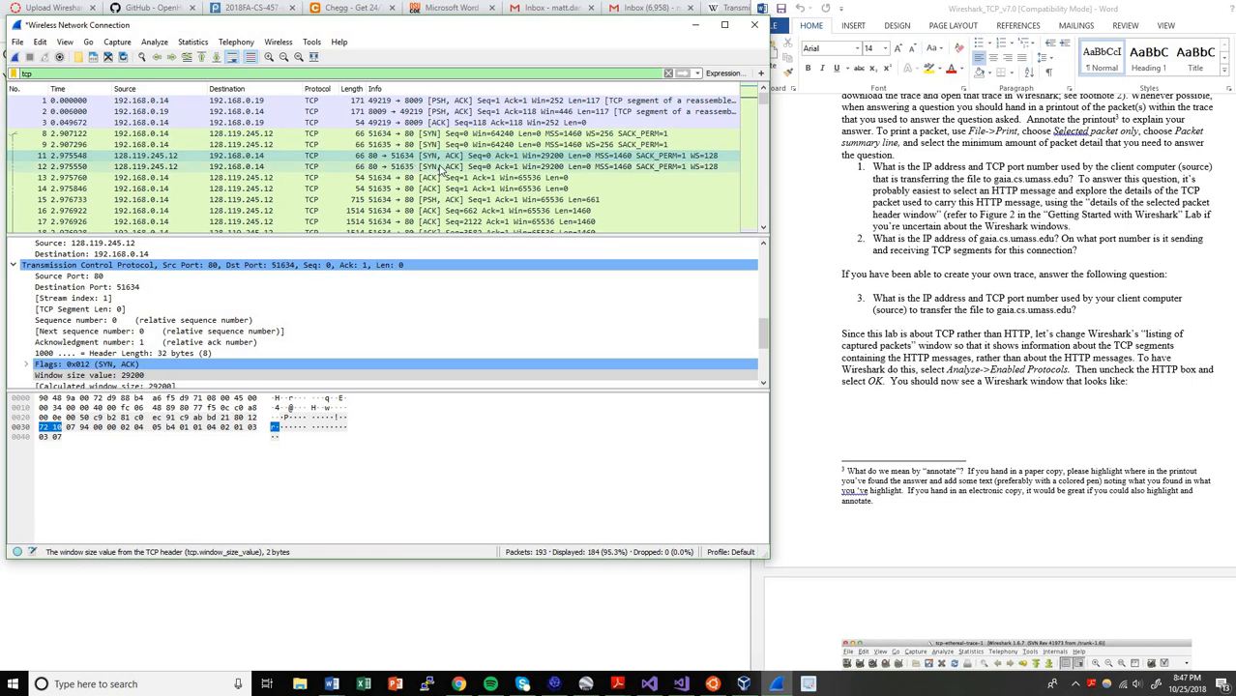
{"action": "mouse_move", "coordinate": [474, 169]}
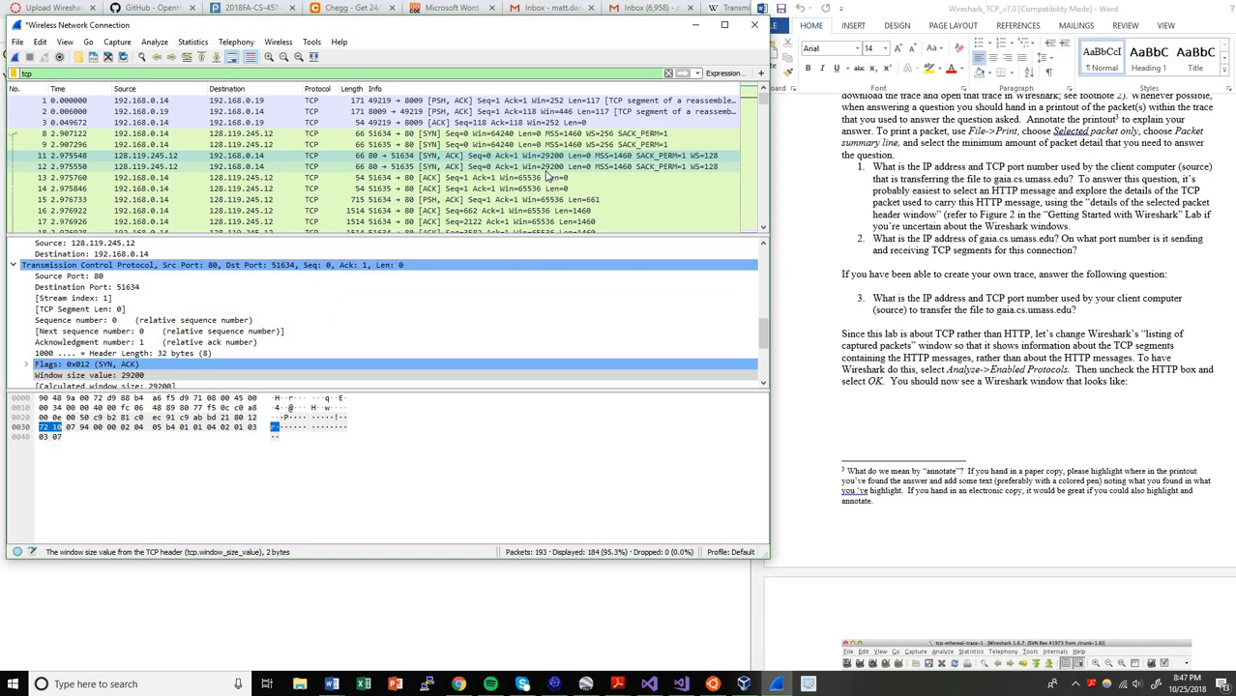
{"action": "scroll", "scroll_direction": "down", "scroll_amount": 3}
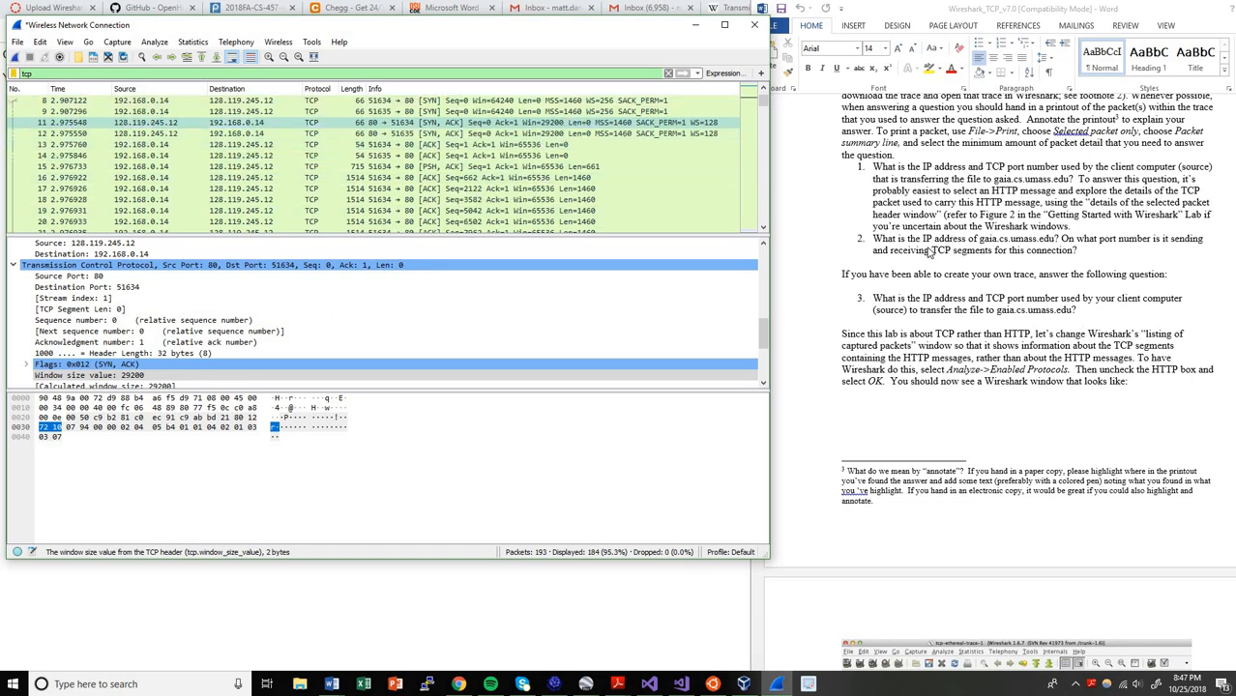
{"action": "scroll", "scroll_direction": "down", "scroll_amount": 3}
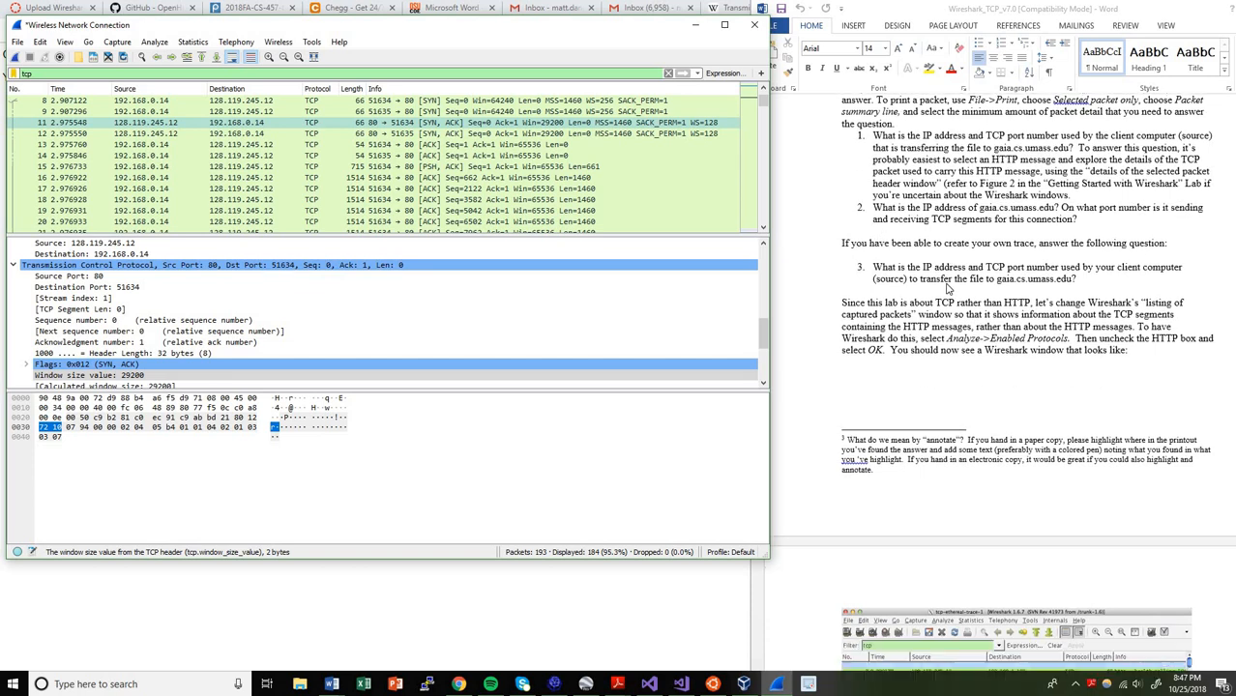
{"action": "scroll", "scroll_direction": "down", "scroll_amount": 3}
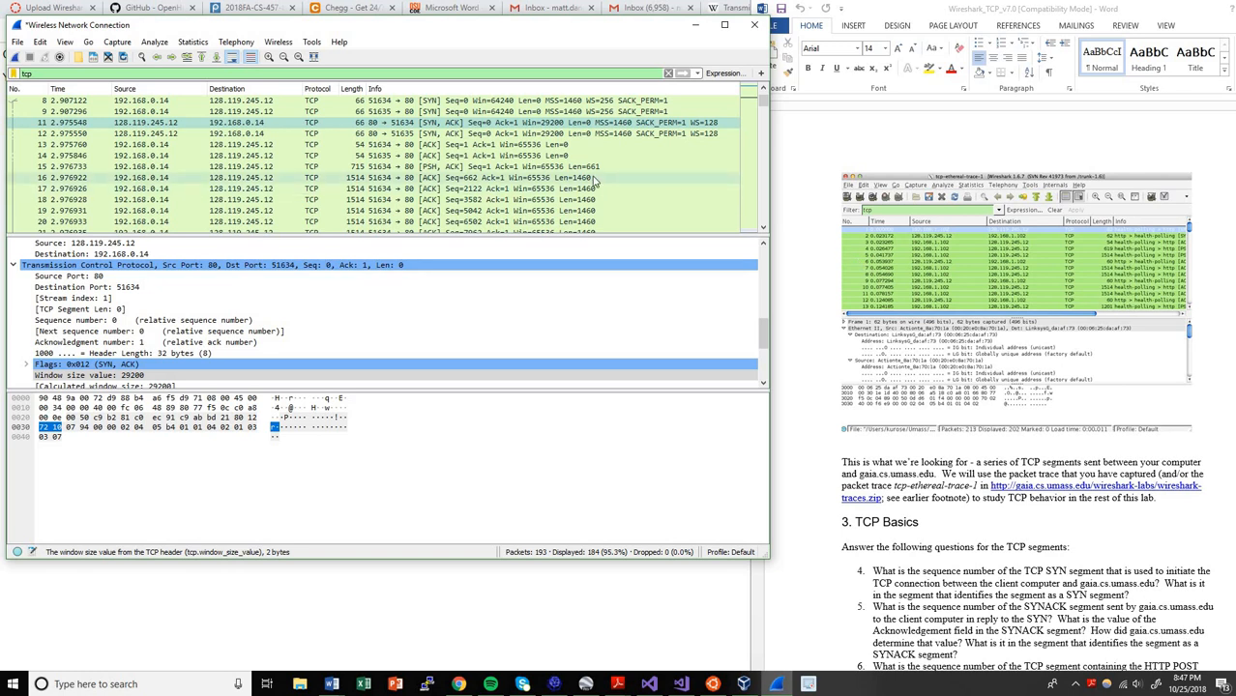
{"action": "mouse_move", "coordinate": [363, 178]}
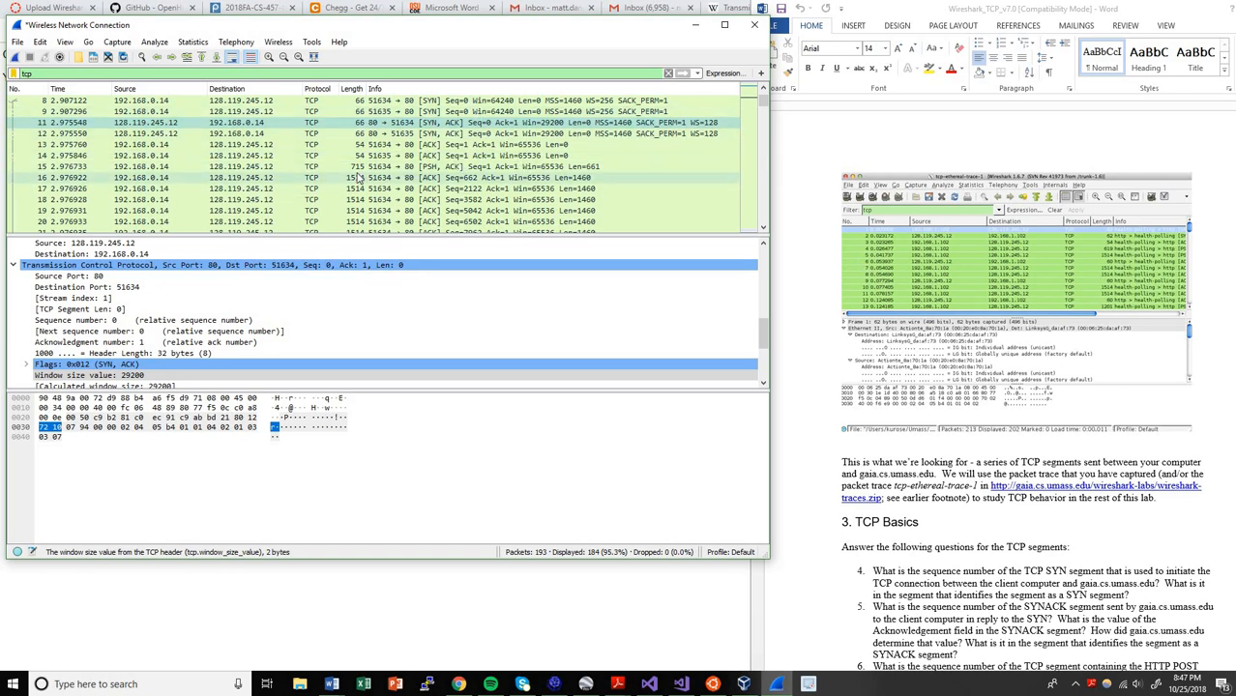
Step: Select the HTTP POST segment and scroll through its TCP header details
{"action": "left_click", "coordinate": [406, 167]}
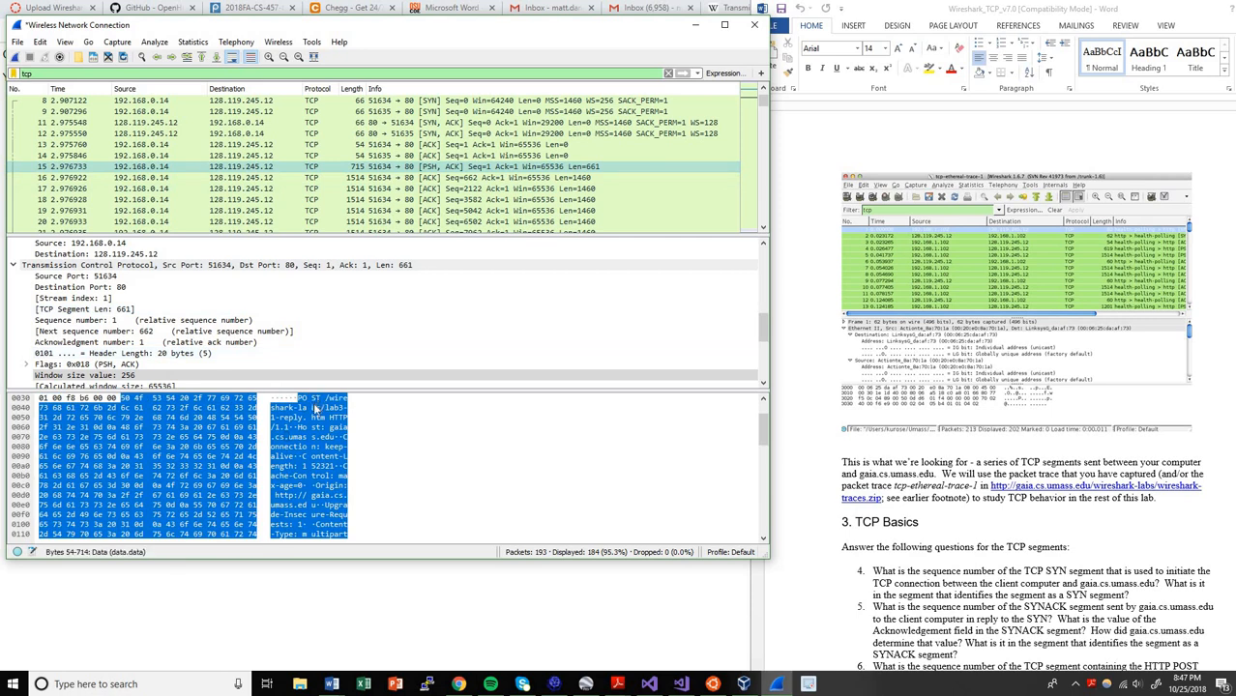
{"action": "mouse_move", "coordinate": [334, 407]}
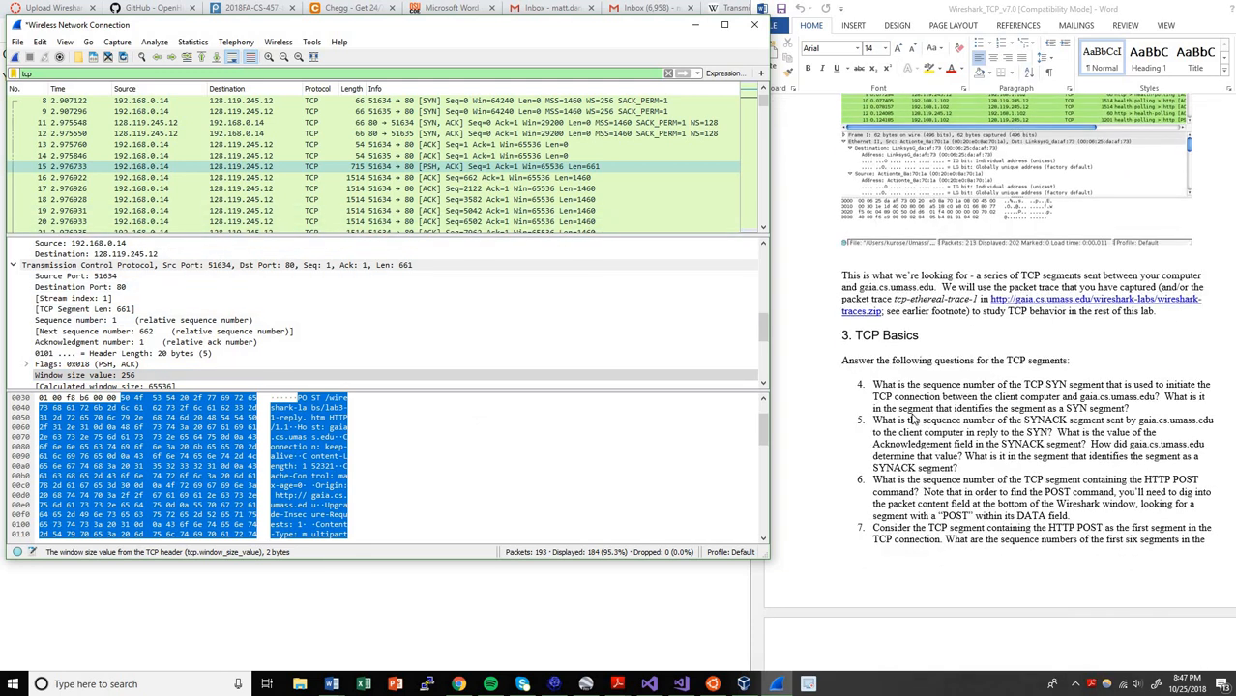
{"action": "scroll", "scroll_direction": "down", "scroll_amount": 3}
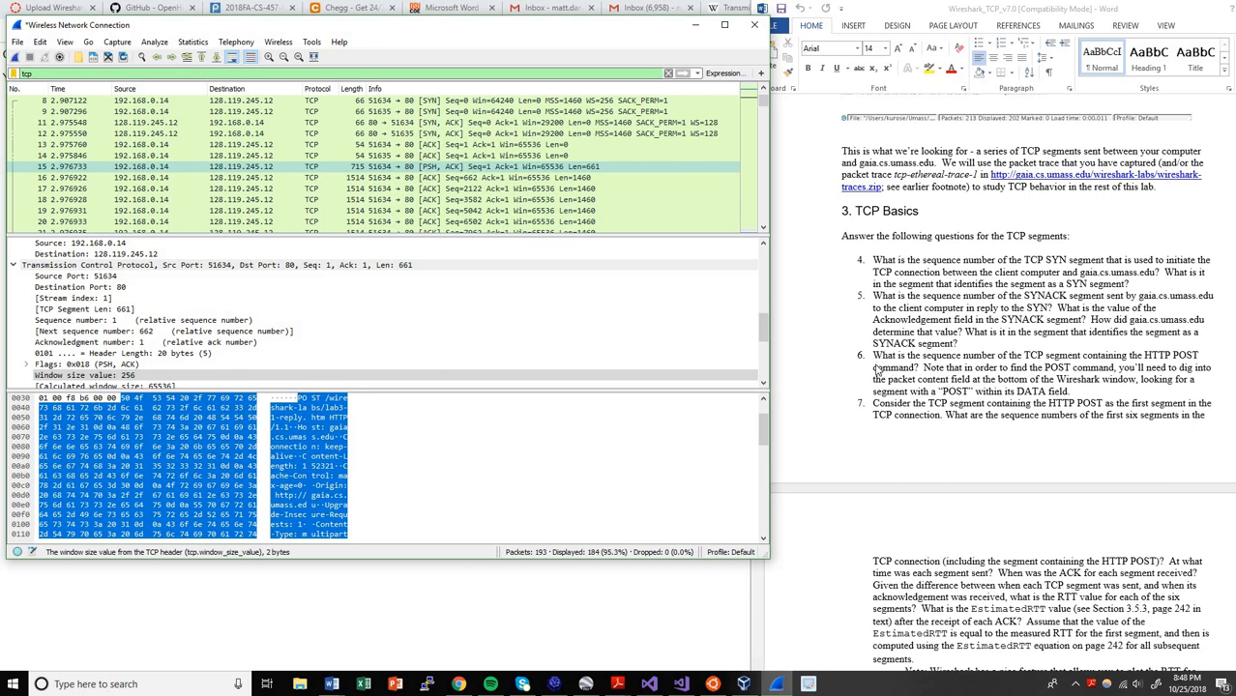
{"action": "scroll", "scroll_direction": "down", "scroll_amount": 3}
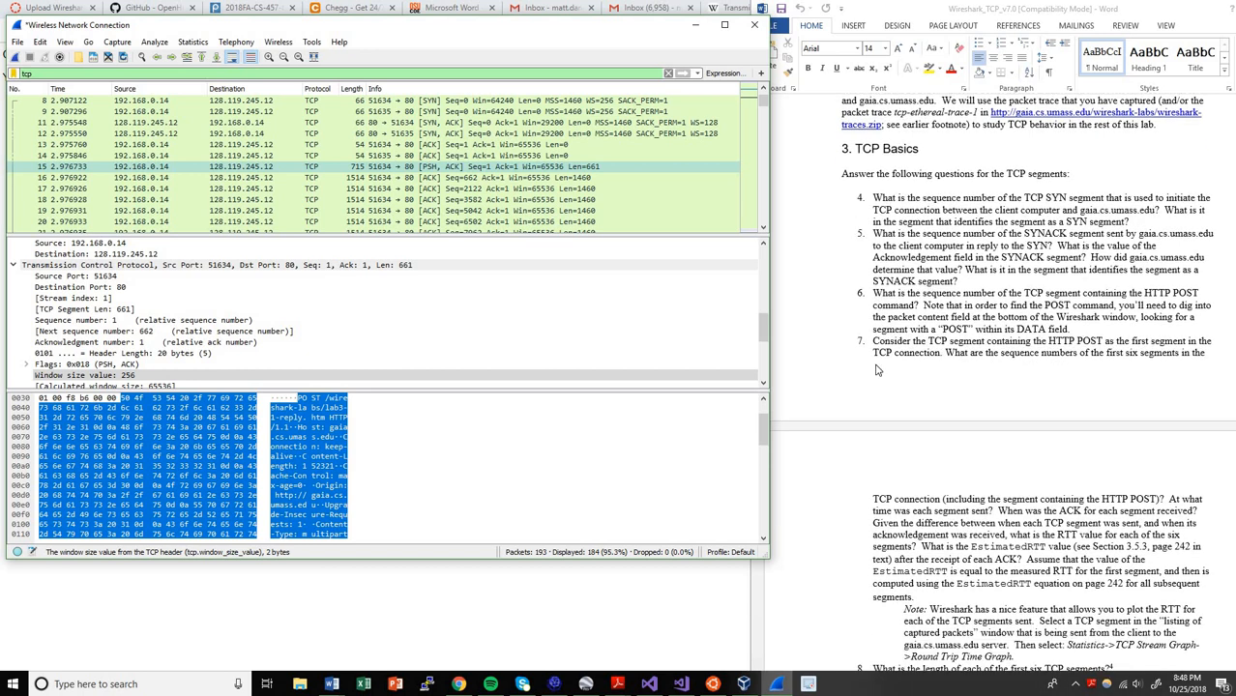
{"action": "scroll", "scroll_direction": "down", "scroll_amount": 3}
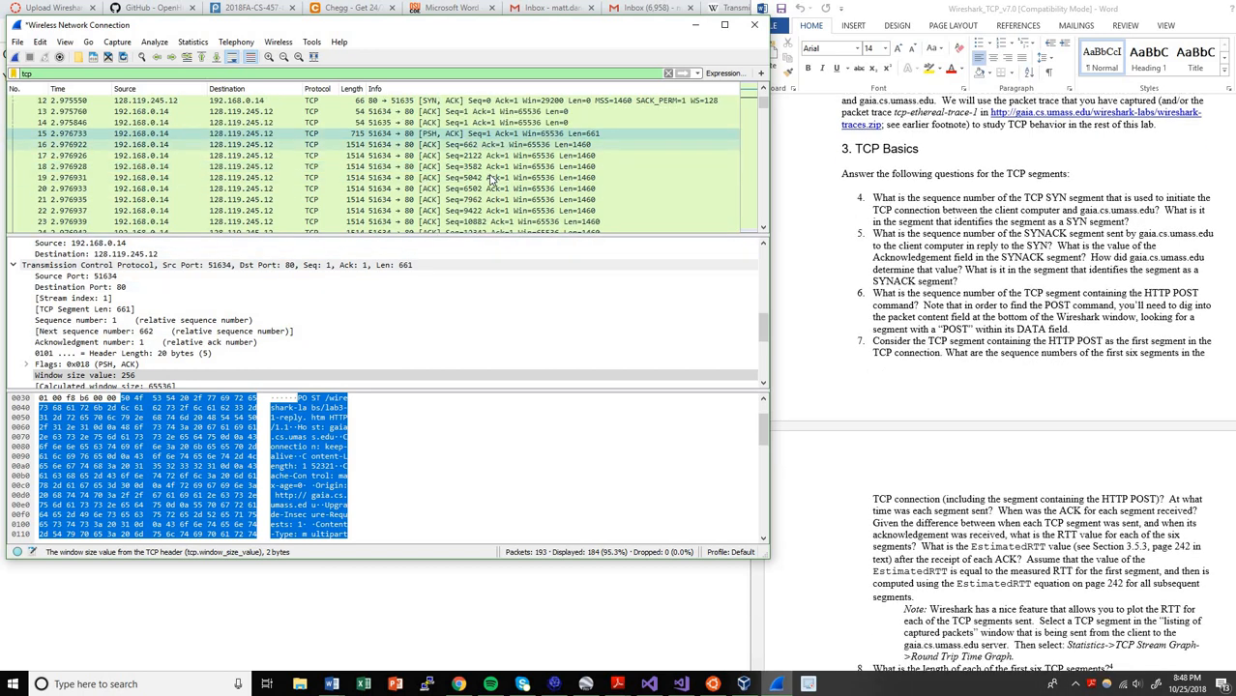
{"action": "mouse_move", "coordinate": [475, 150]}
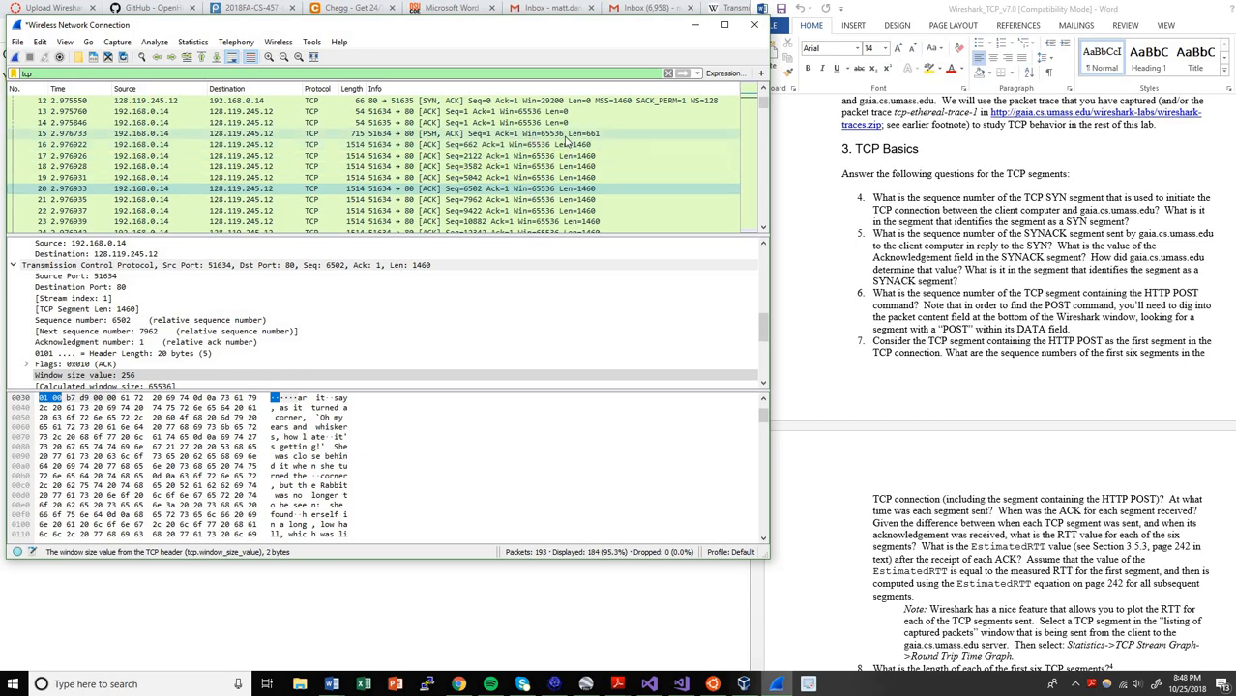
{"action": "mouse_move", "coordinate": [600, 139]}
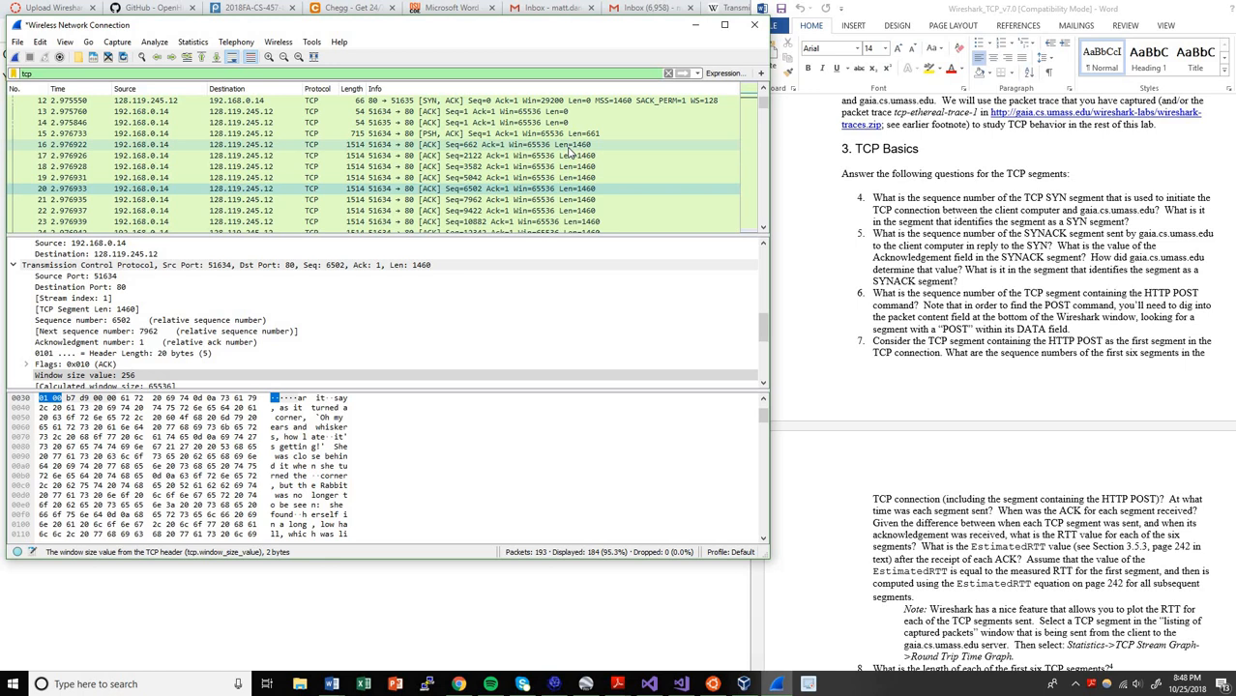
{"action": "mouse_move", "coordinate": [594, 155]}
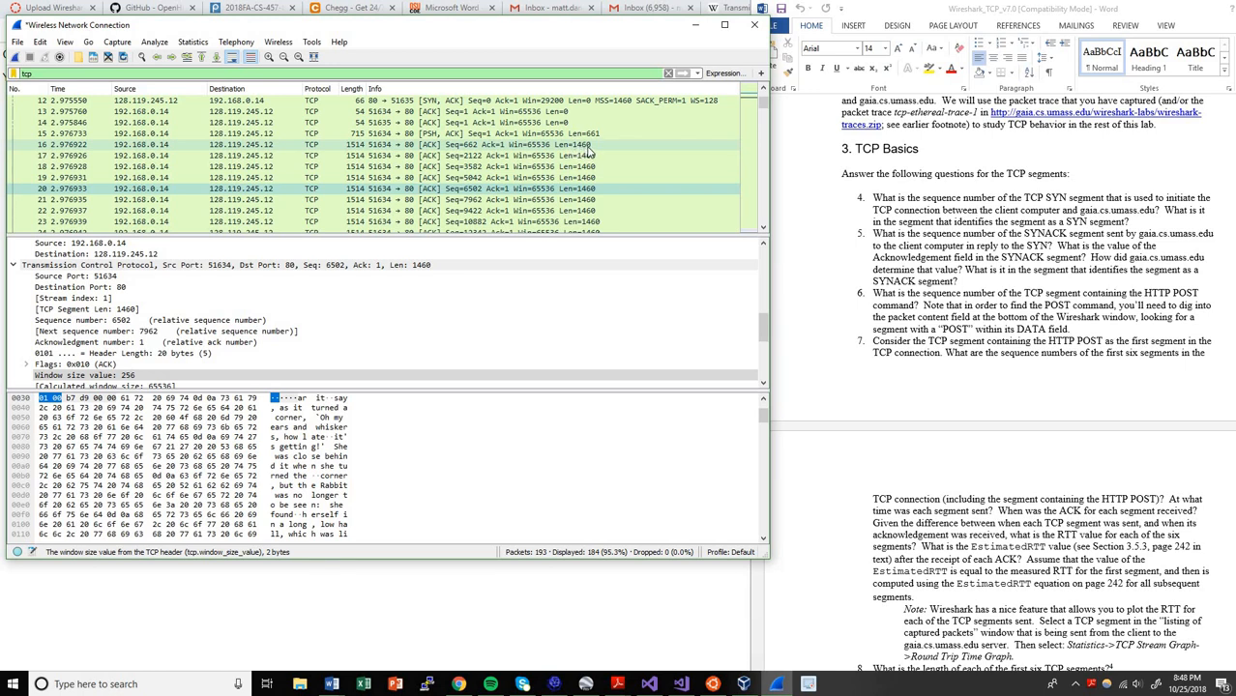
{"action": "mouse_move", "coordinate": [517, 166]}
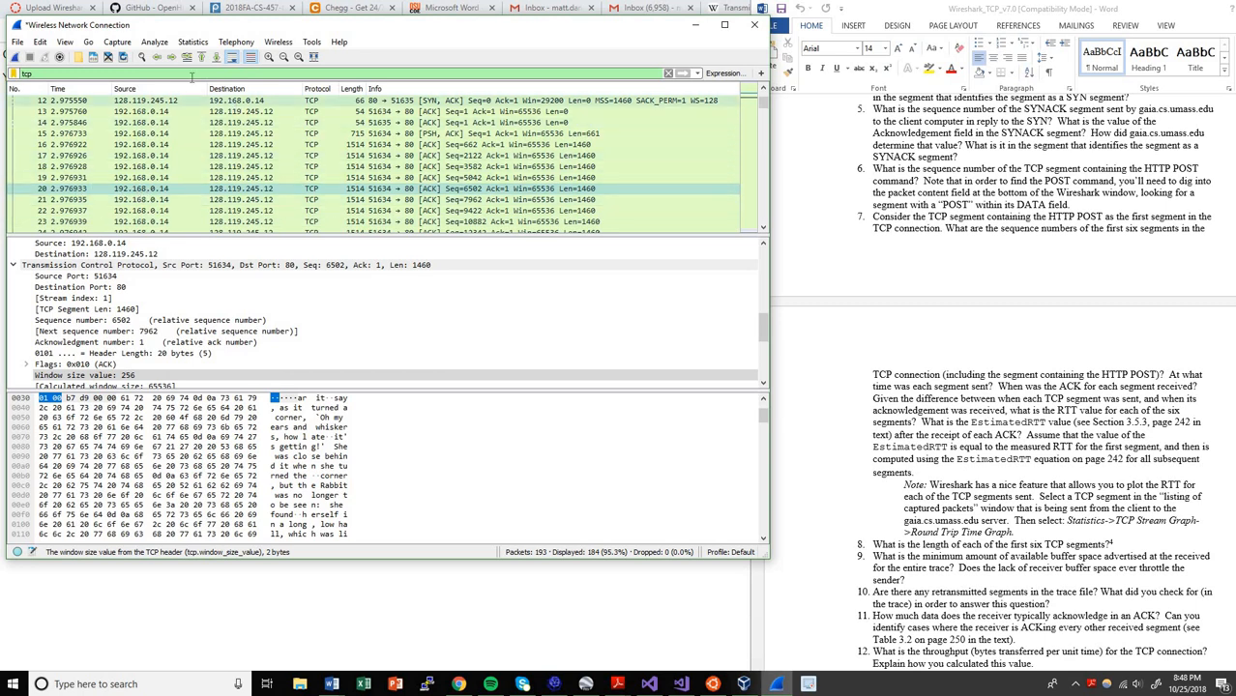
{"action": "left_click", "coordinate": [195, 42]}
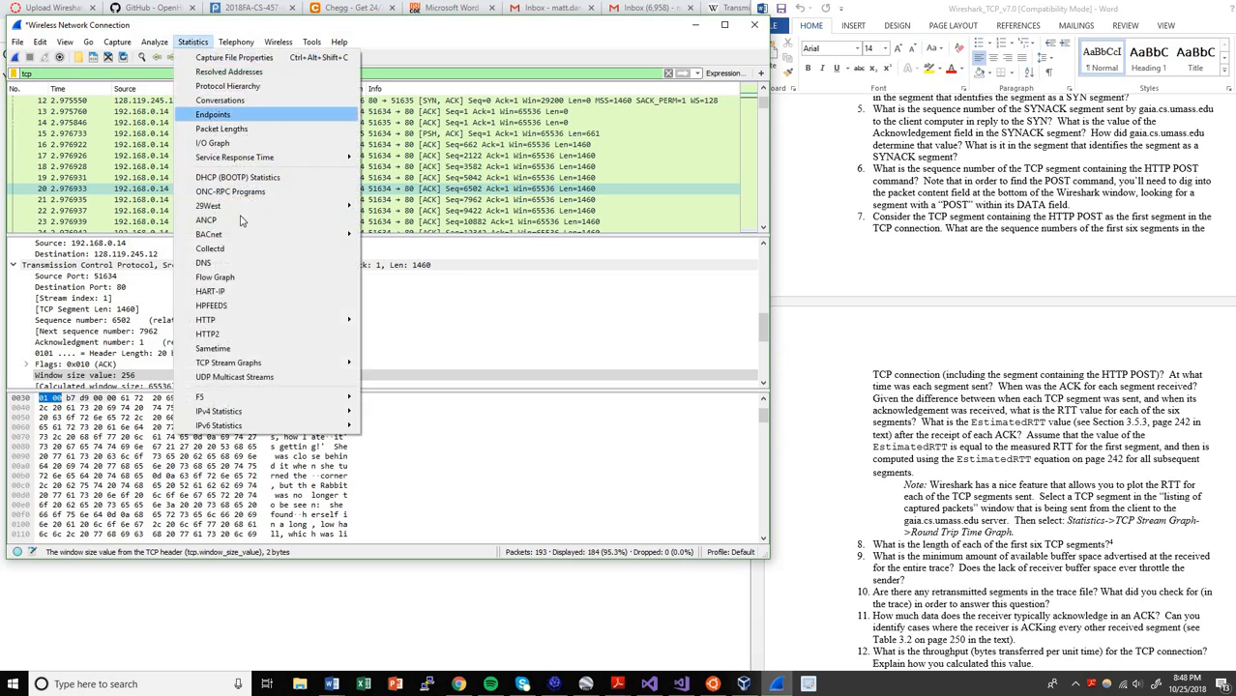
{"action": "mouse_move", "coordinate": [228, 362]}
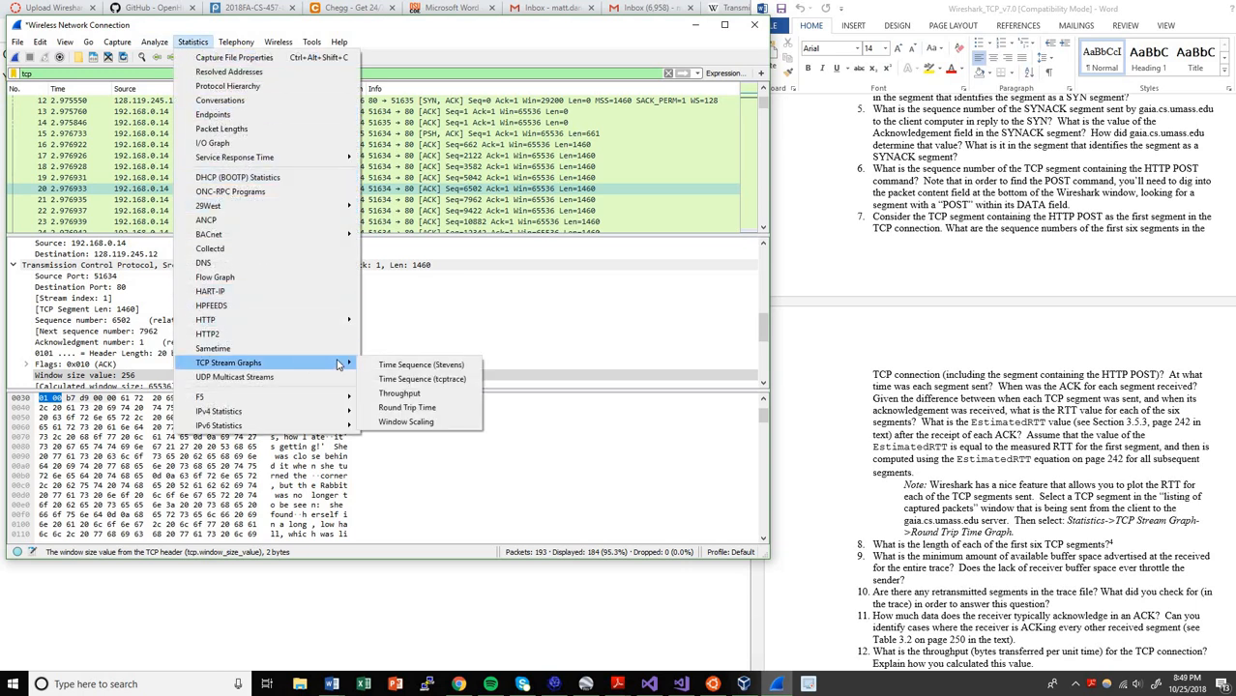
{"action": "mouse_move", "coordinate": [407, 407]}
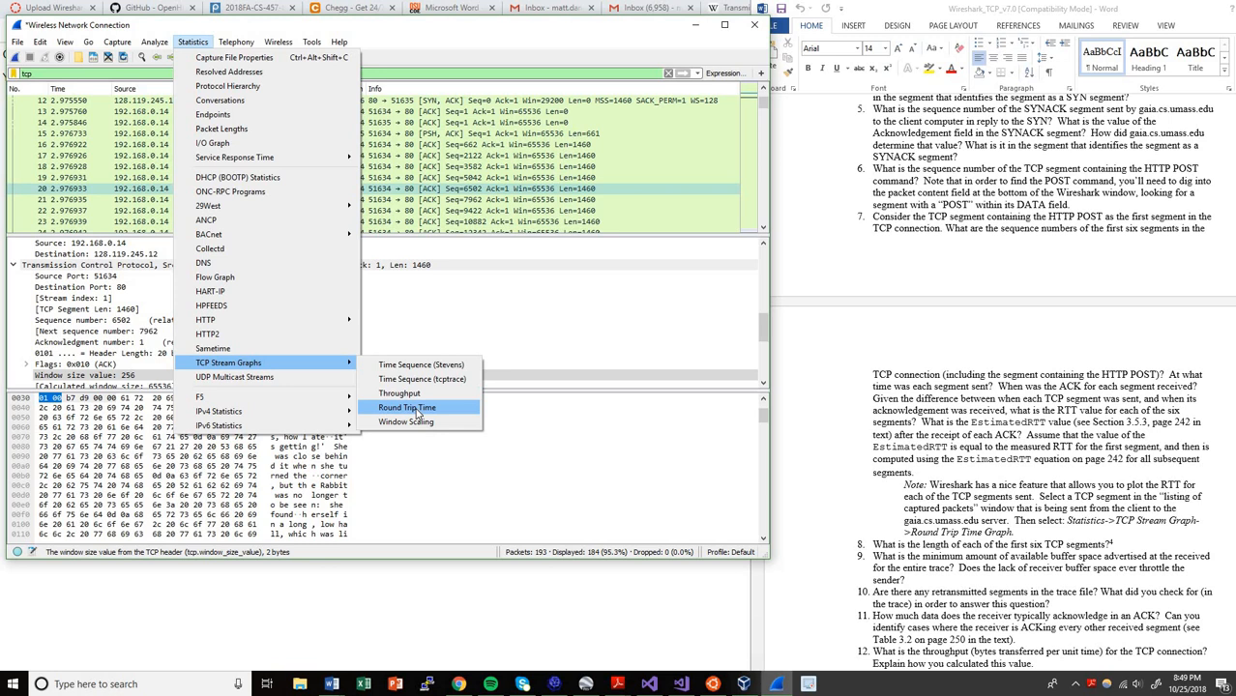
{"action": "left_click", "coordinate": [404, 408]}
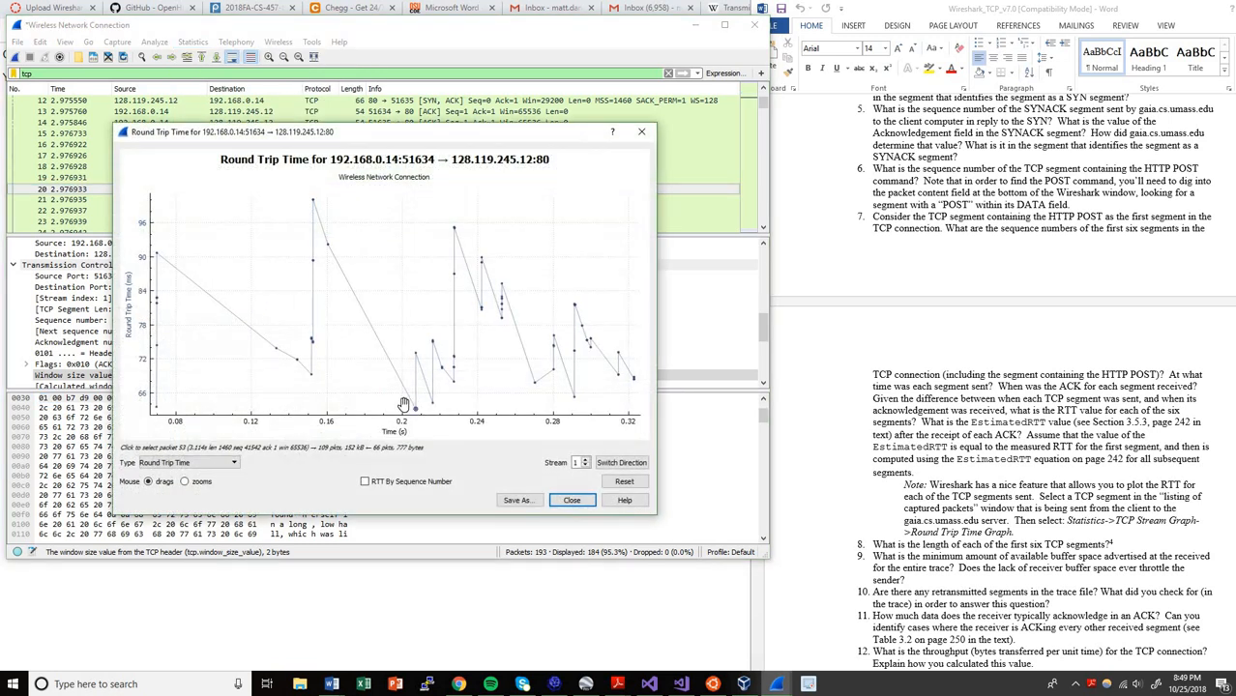
{"action": "mouse_move", "coordinate": [415, 385]}
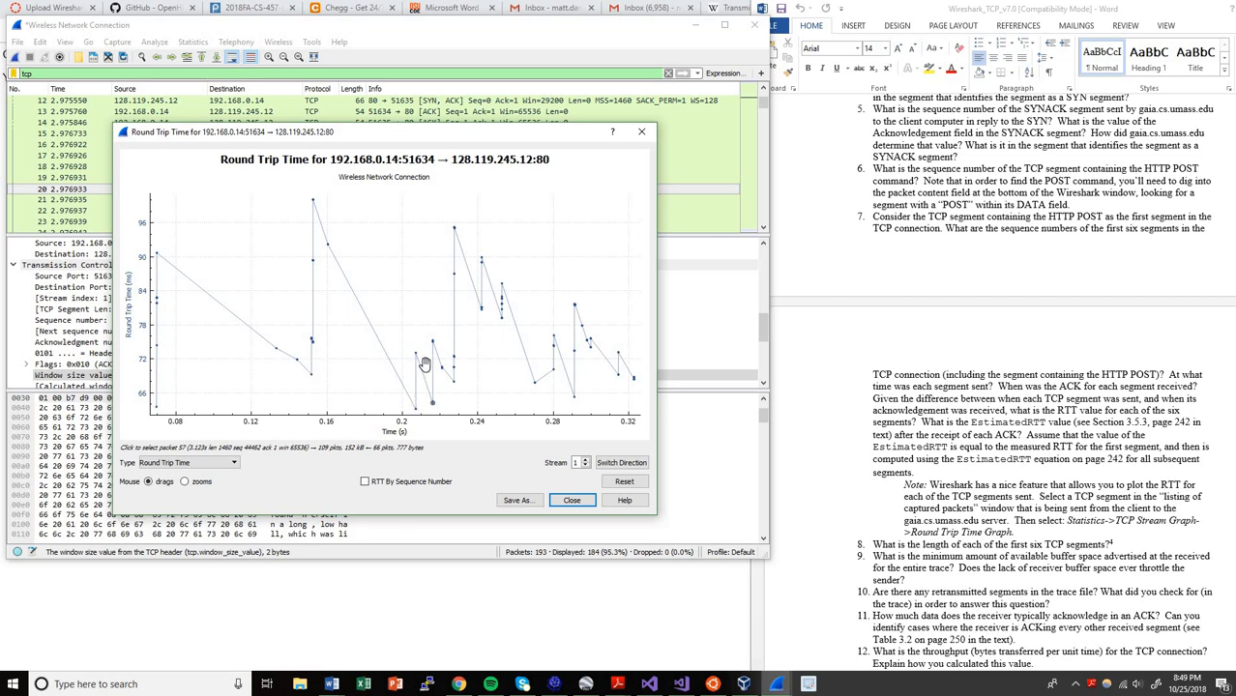
{"action": "left_click", "coordinate": [314, 370]}
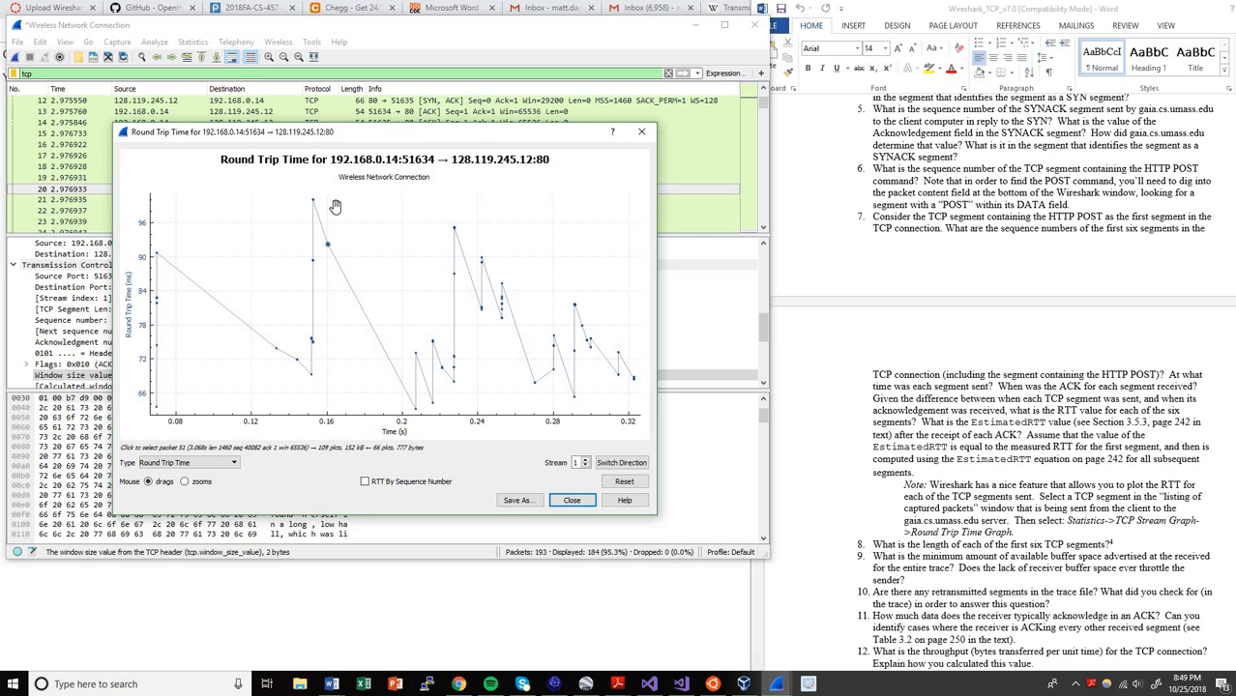
{"action": "left_click", "coordinate": [571, 499]}
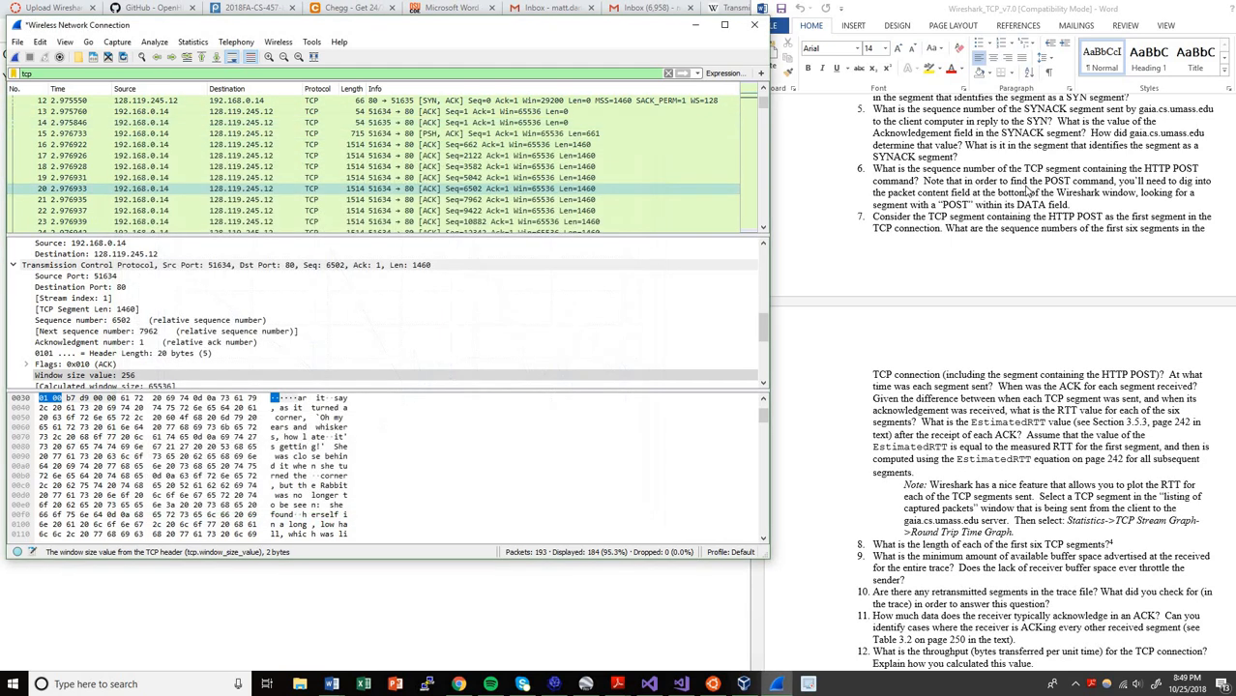
Step: Inspect the sequence-5042 segment's window value 256, then scroll to the server's ACKs
{"action": "scroll", "scroll_direction": "down", "scroll_amount": 3}
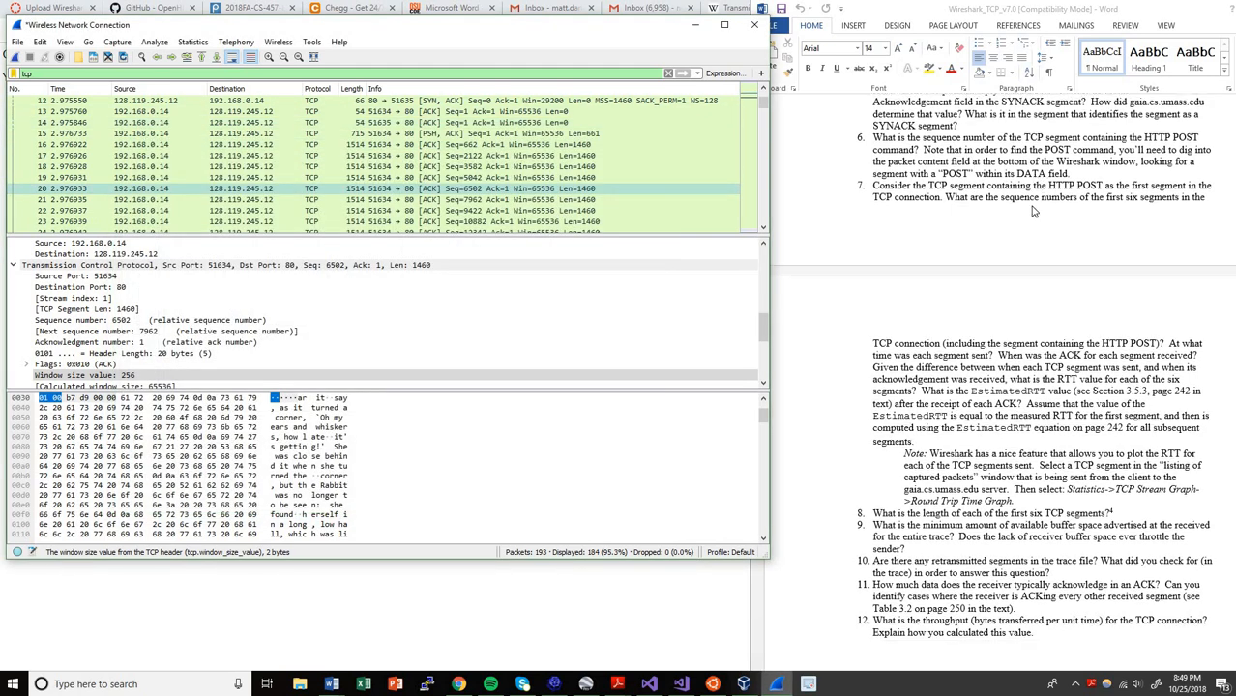
{"action": "scroll", "scroll_direction": "down", "scroll_amount": 3}
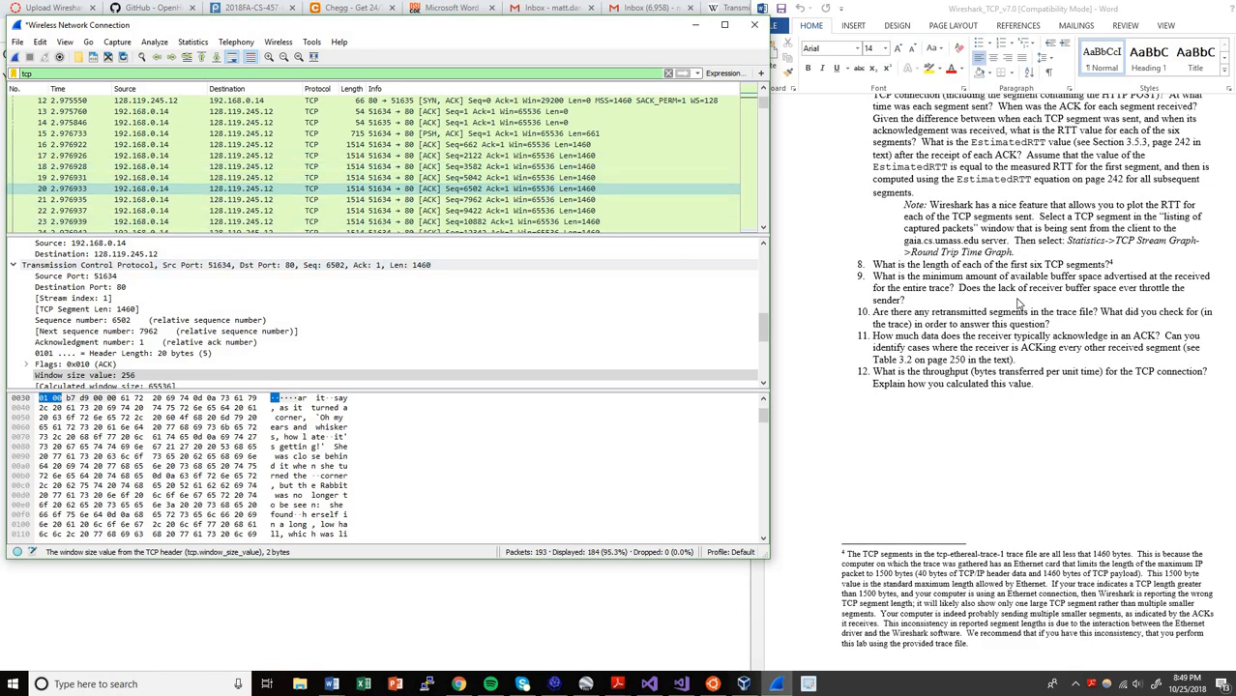
{"action": "scroll", "scroll_direction": "down", "scroll_amount": 3}
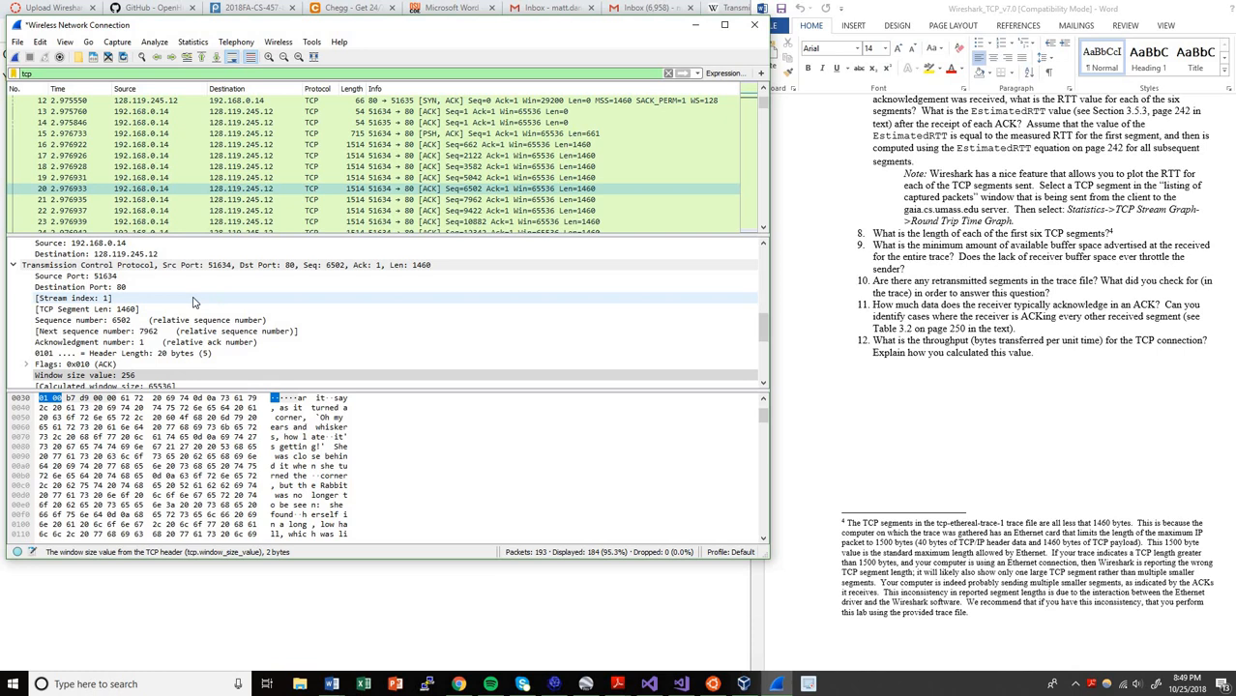
{"action": "left_click", "coordinate": [184, 177]}
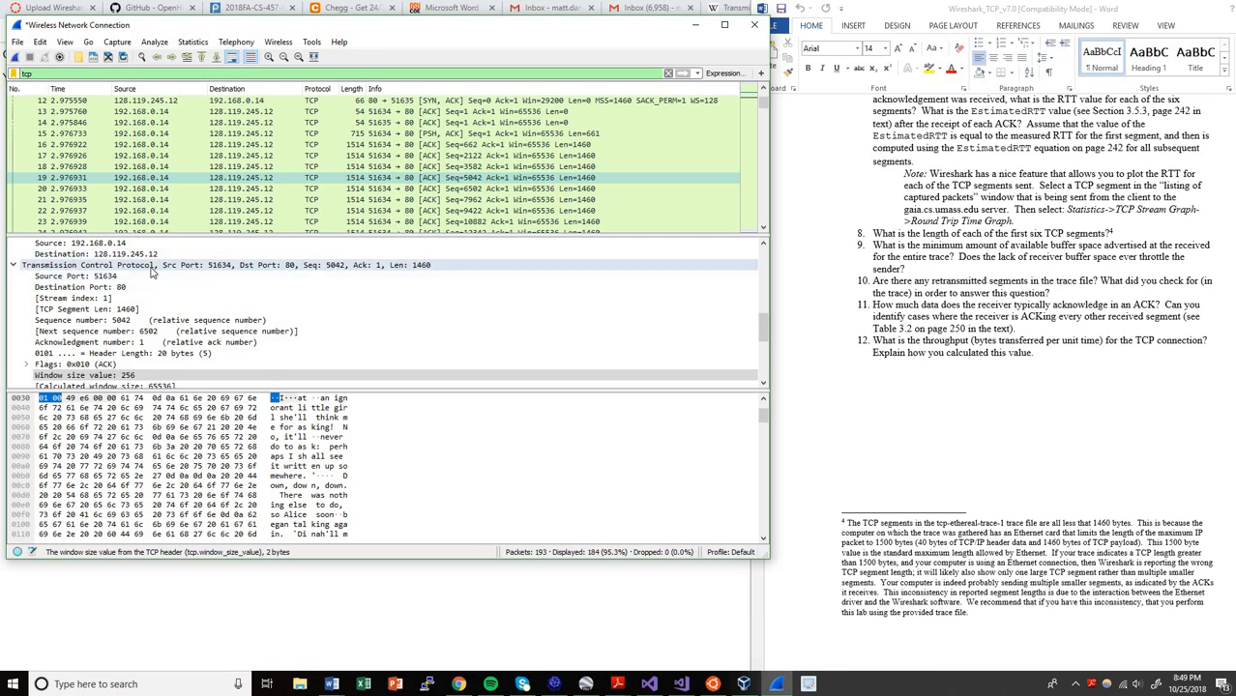
{"action": "mouse_move", "coordinate": [145, 276]}
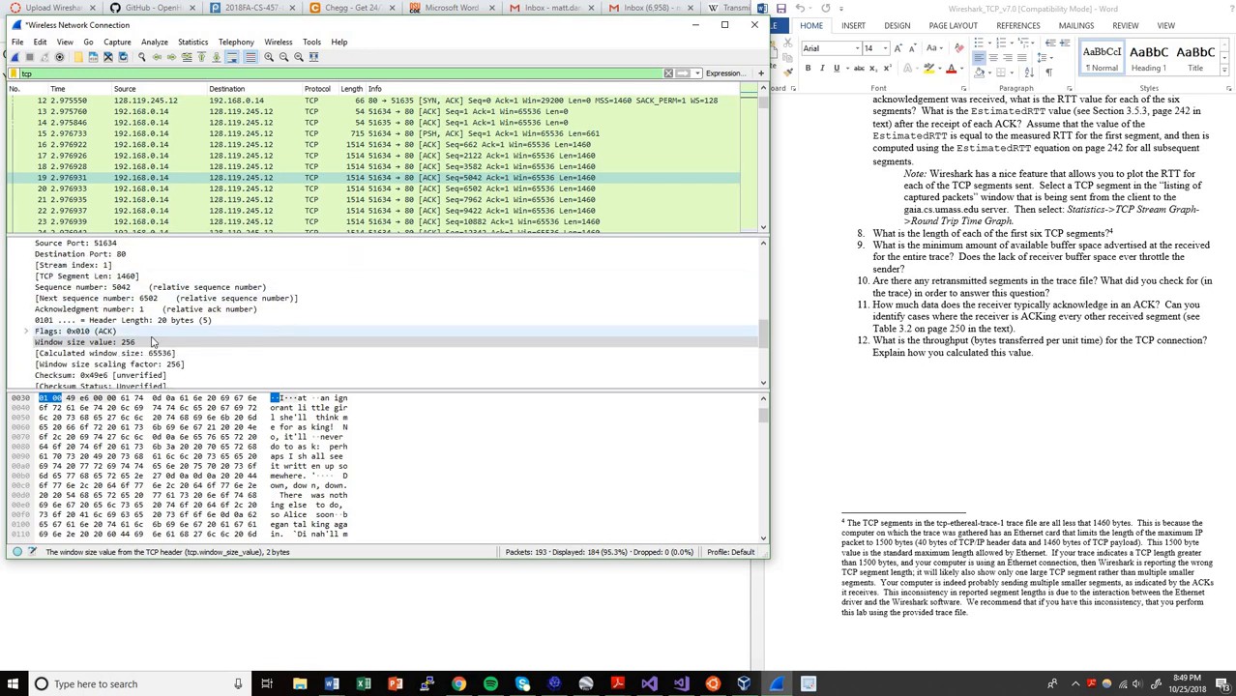
{"action": "left_click", "coordinate": [87, 342]}
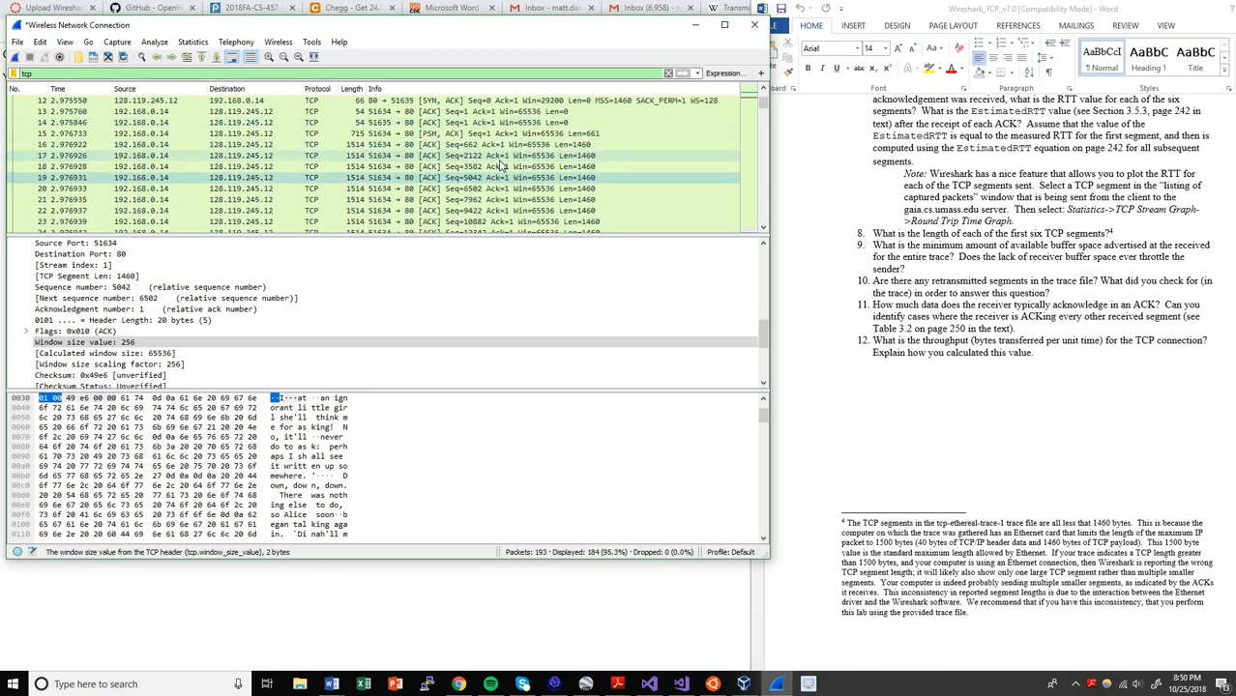
{"action": "scroll", "scroll_direction": "down", "scroll_amount": 3}
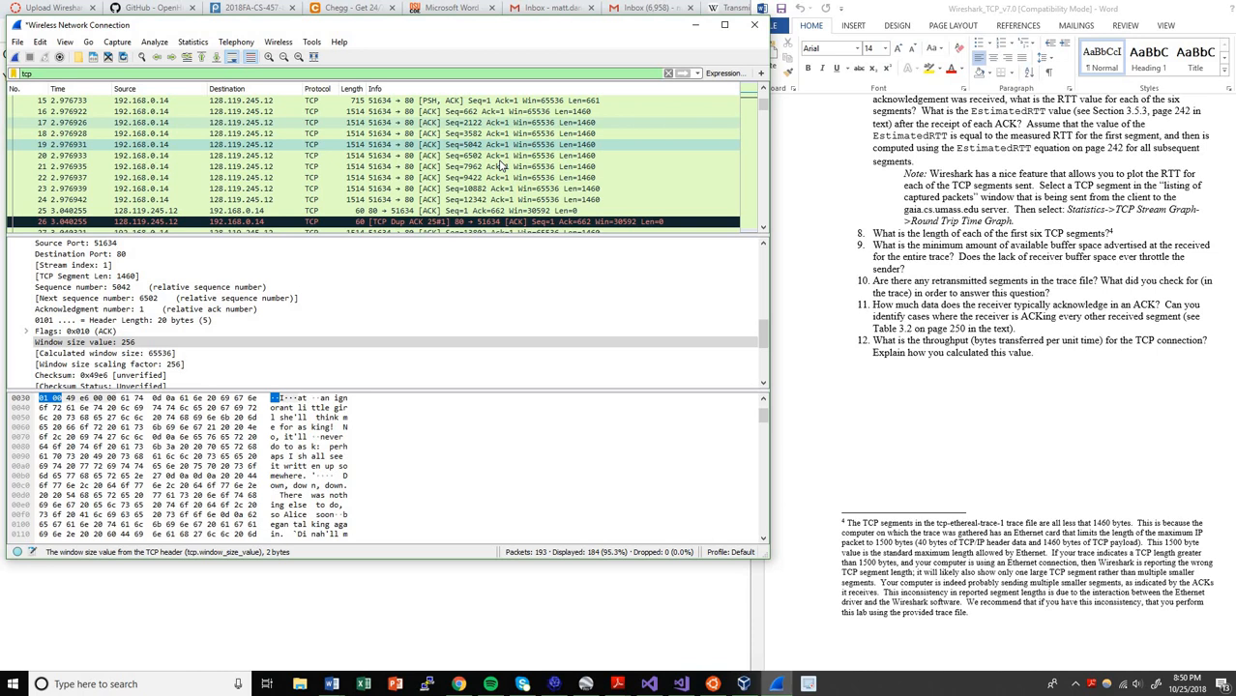
{"action": "scroll", "scroll_direction": "down", "scroll_amount": 3}
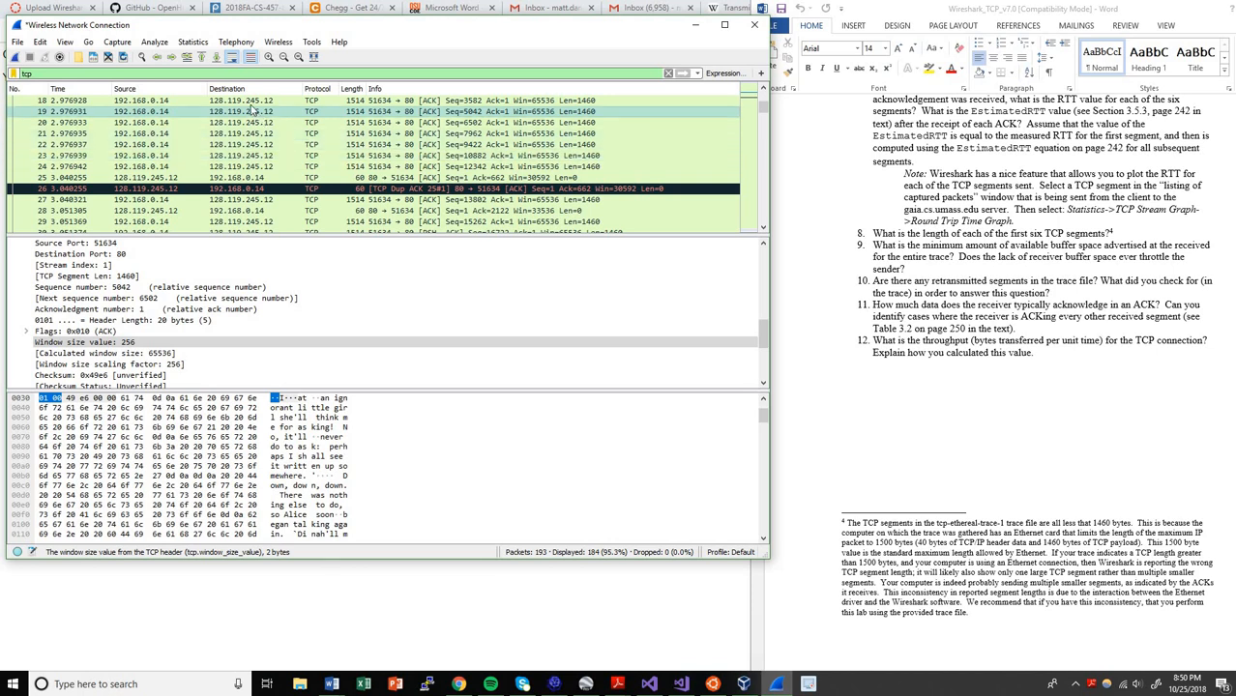
{"action": "left_click", "coordinate": [194, 41]}
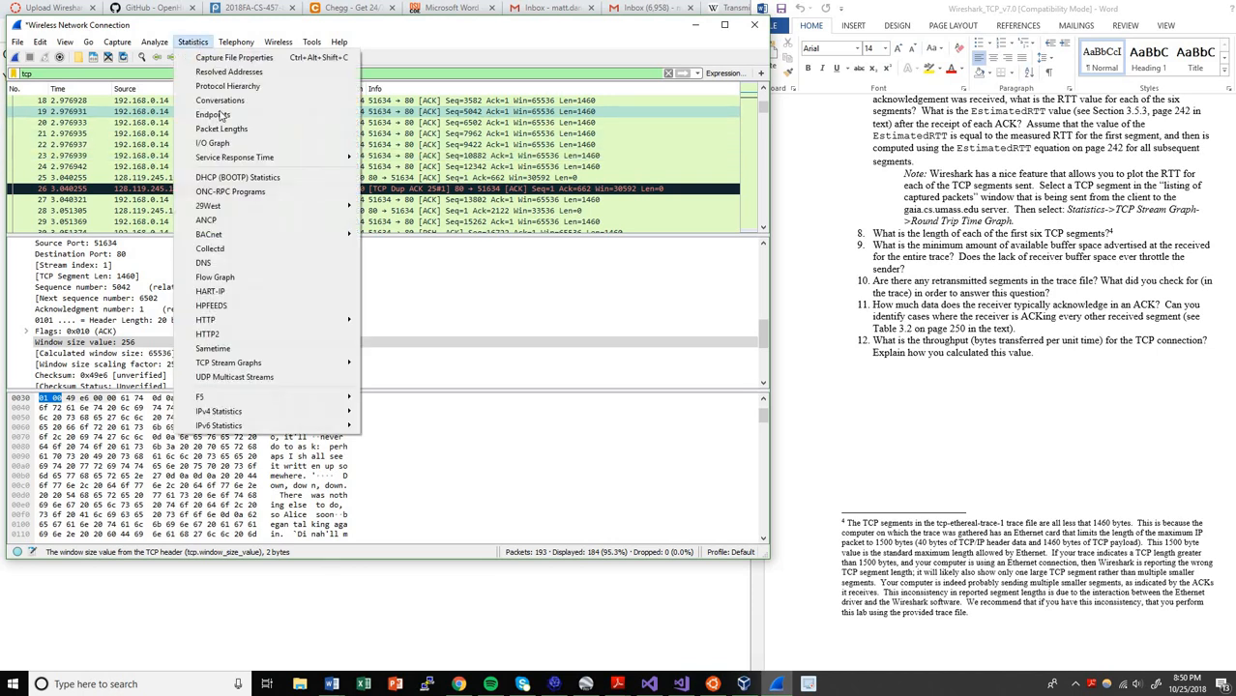
{"action": "mouse_move", "coordinate": [229, 363]}
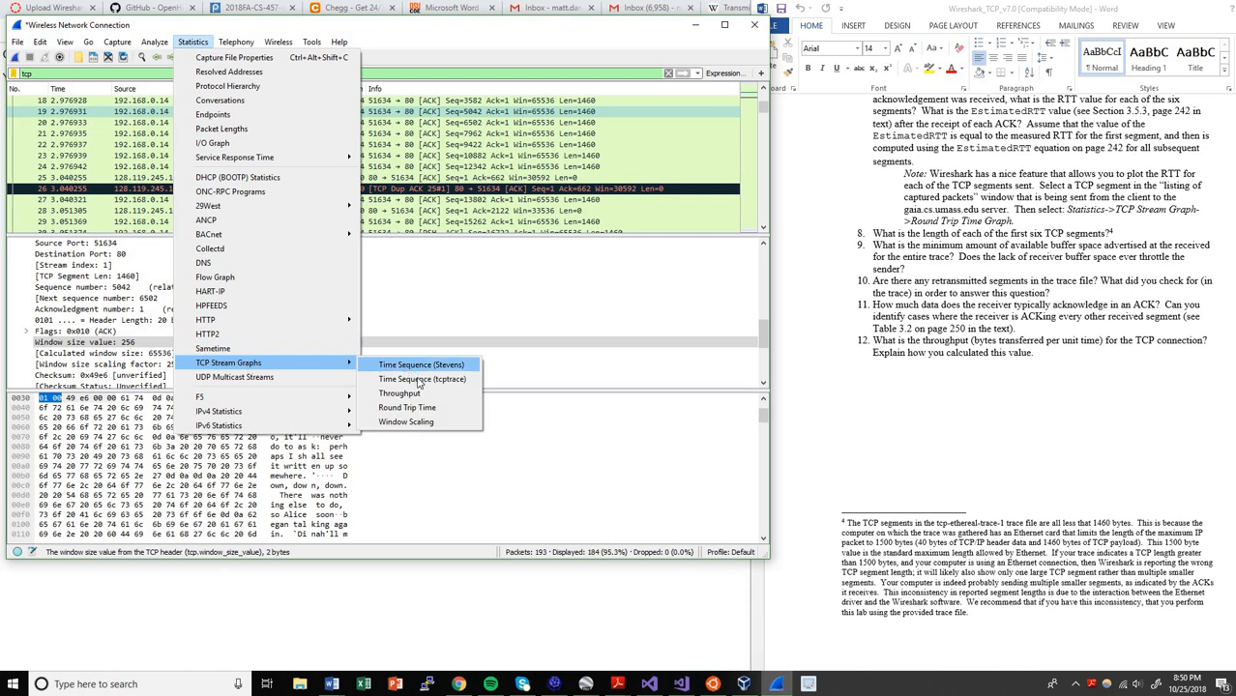
{"action": "mouse_move", "coordinate": [435, 370]}
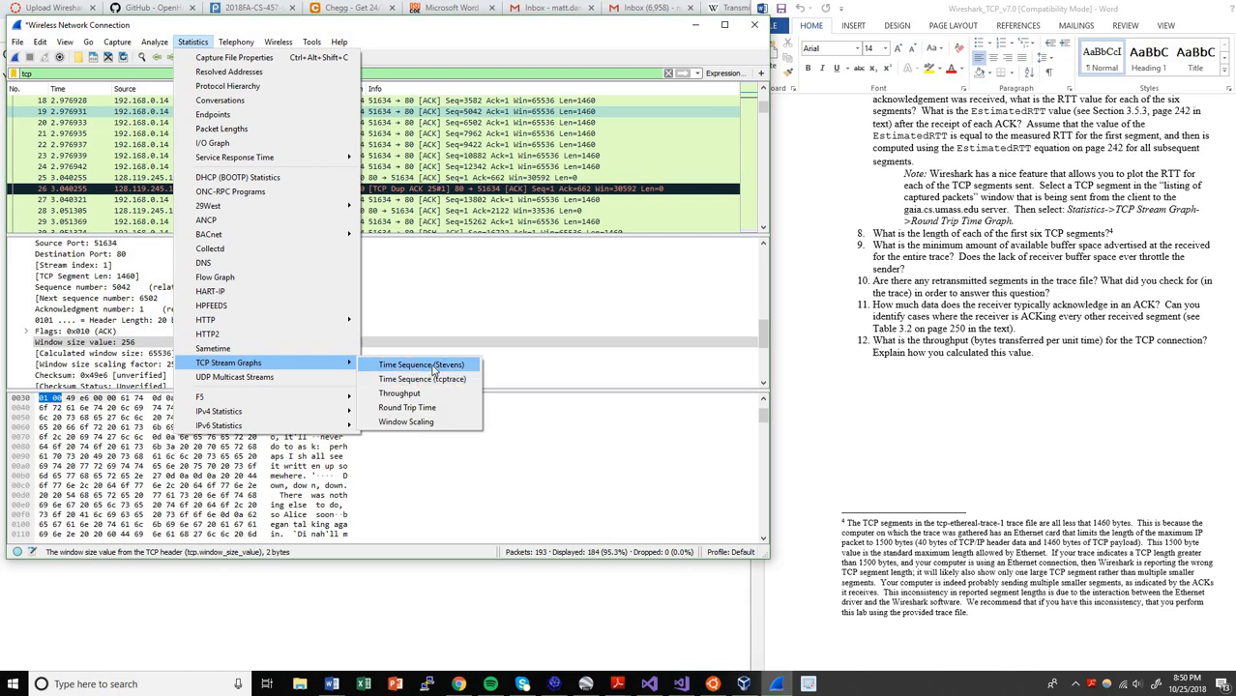
{"action": "left_click", "coordinate": [419, 364]}
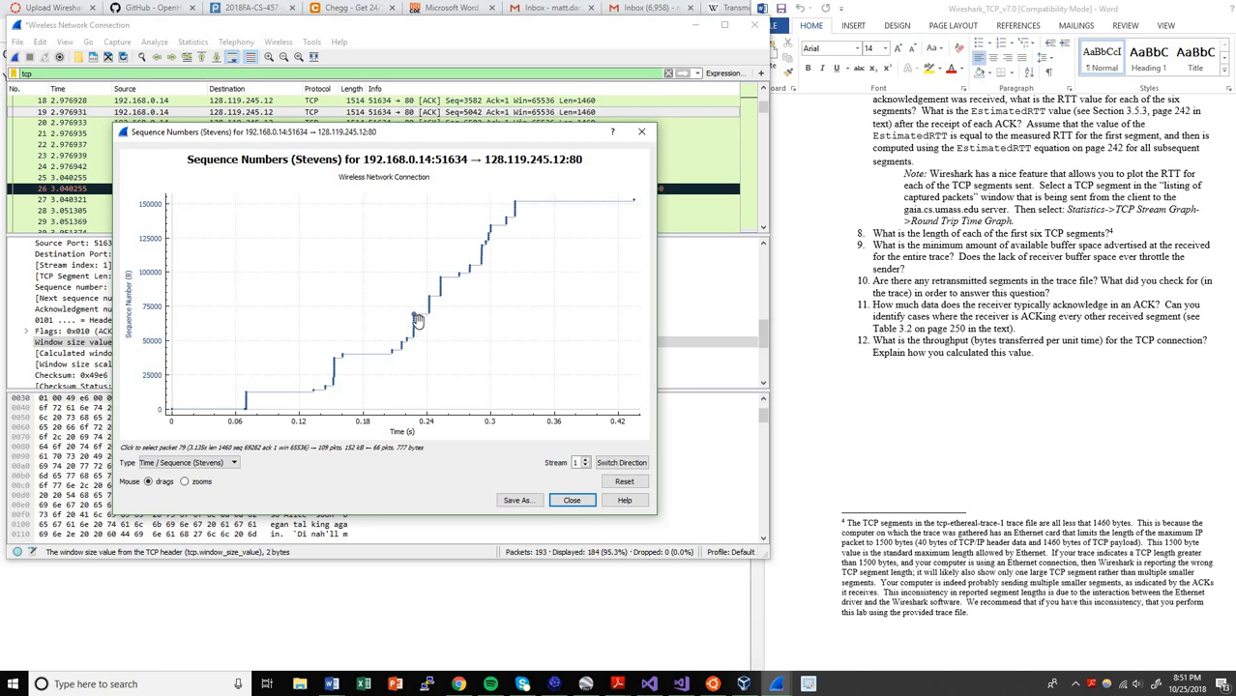
{"action": "mouse_move", "coordinate": [413, 315]}
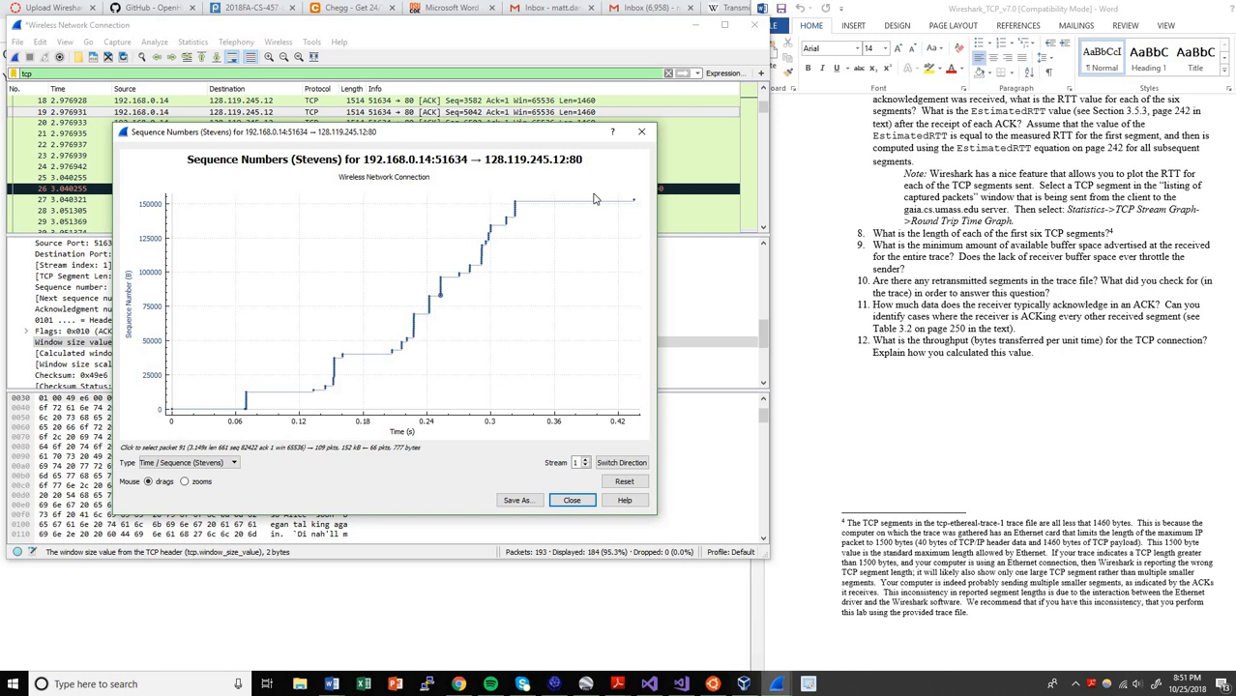
{"action": "left_click", "coordinate": [572, 500]}
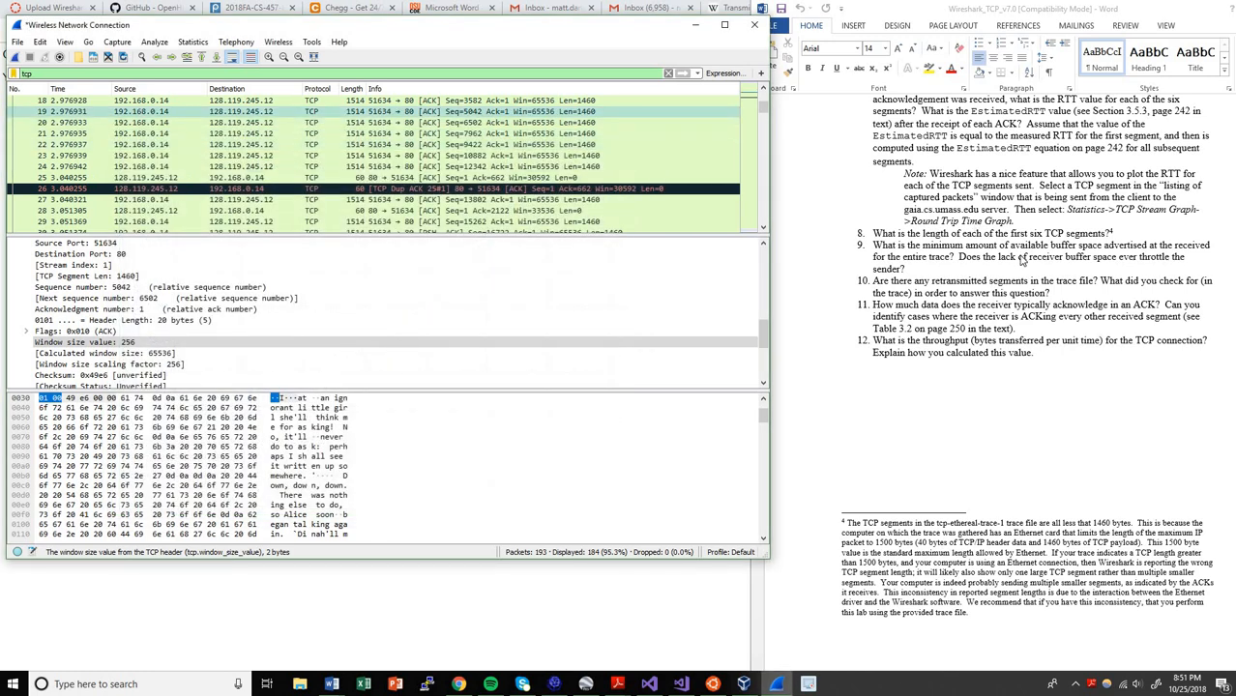
{"action": "scroll", "scroll_direction": "down", "scroll_amount": 3}
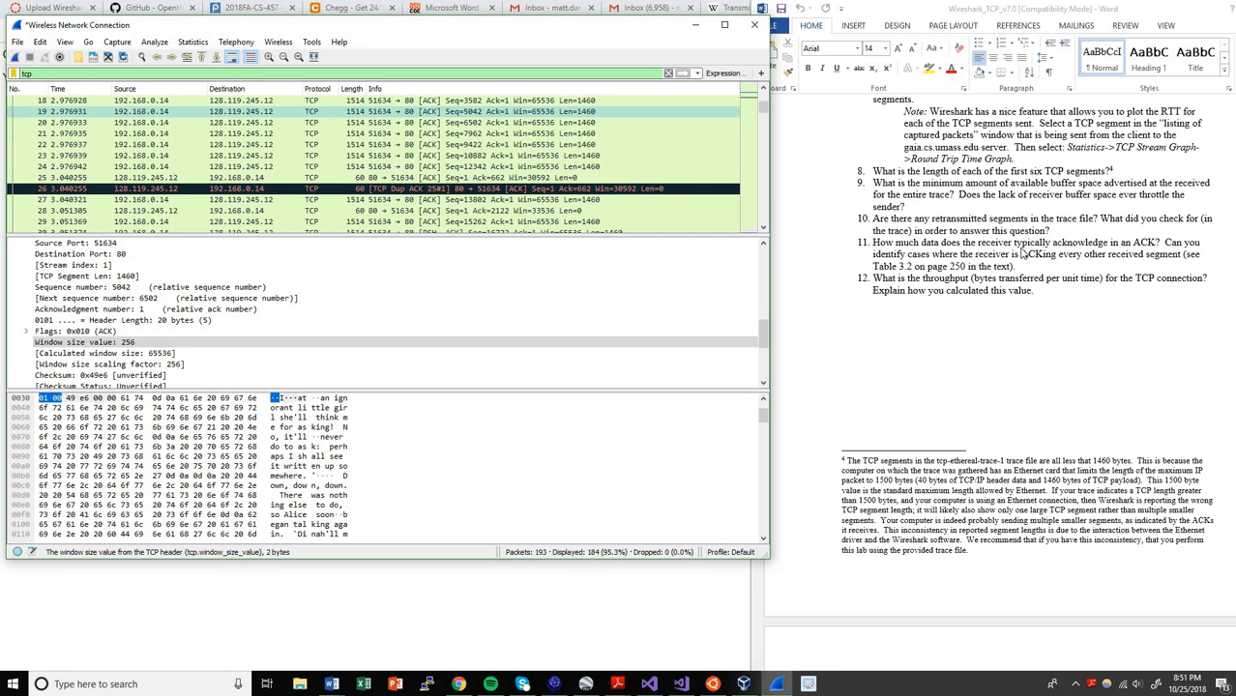
{"action": "mouse_move", "coordinate": [937, 296]}
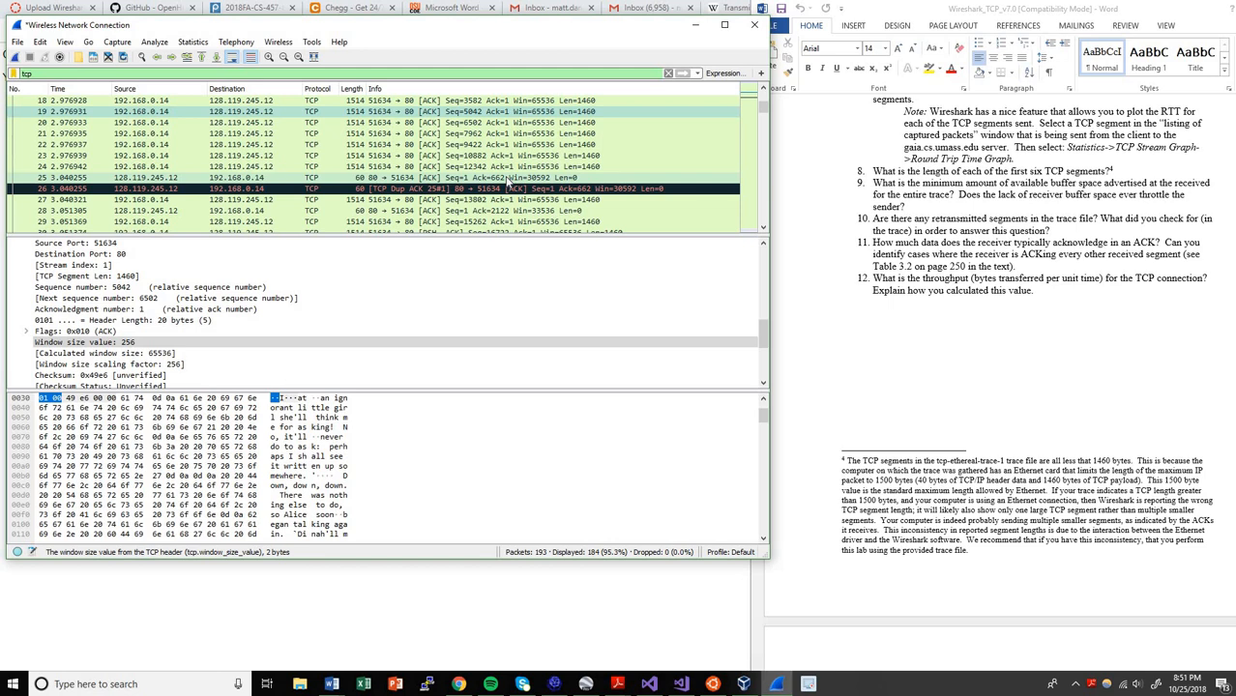
{"action": "scroll", "scroll_direction": "down", "scroll_amount": 3}
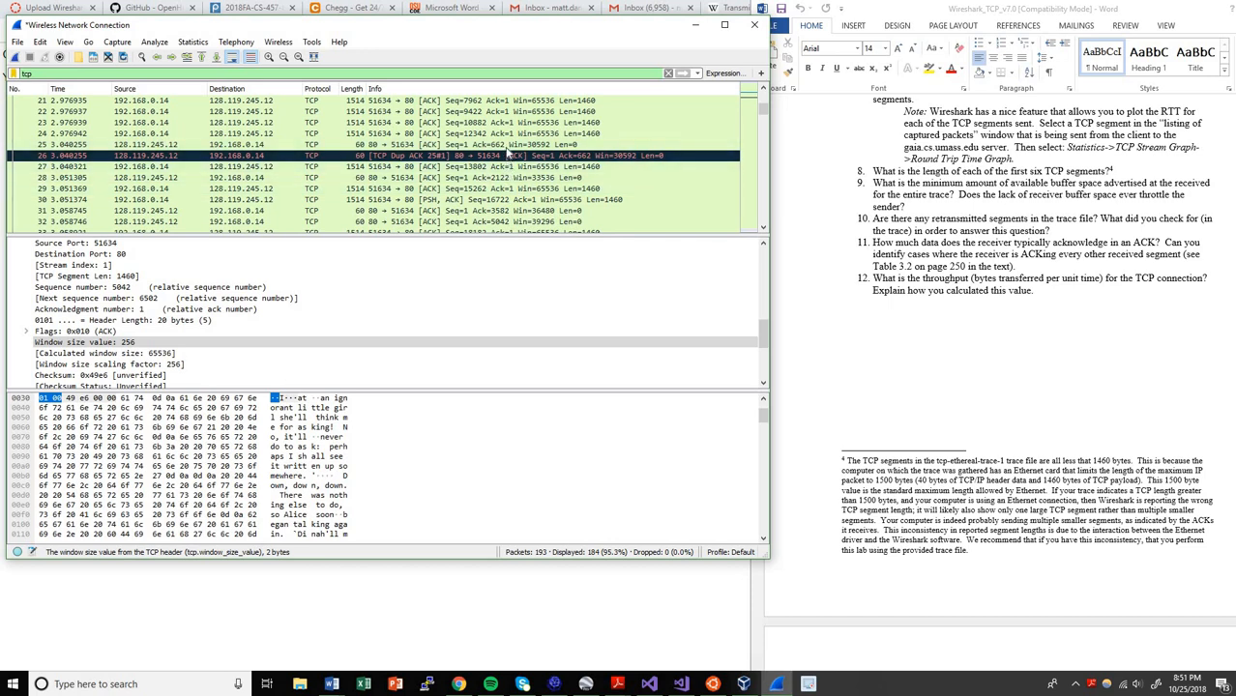
{"action": "mouse_move", "coordinate": [503, 150]}
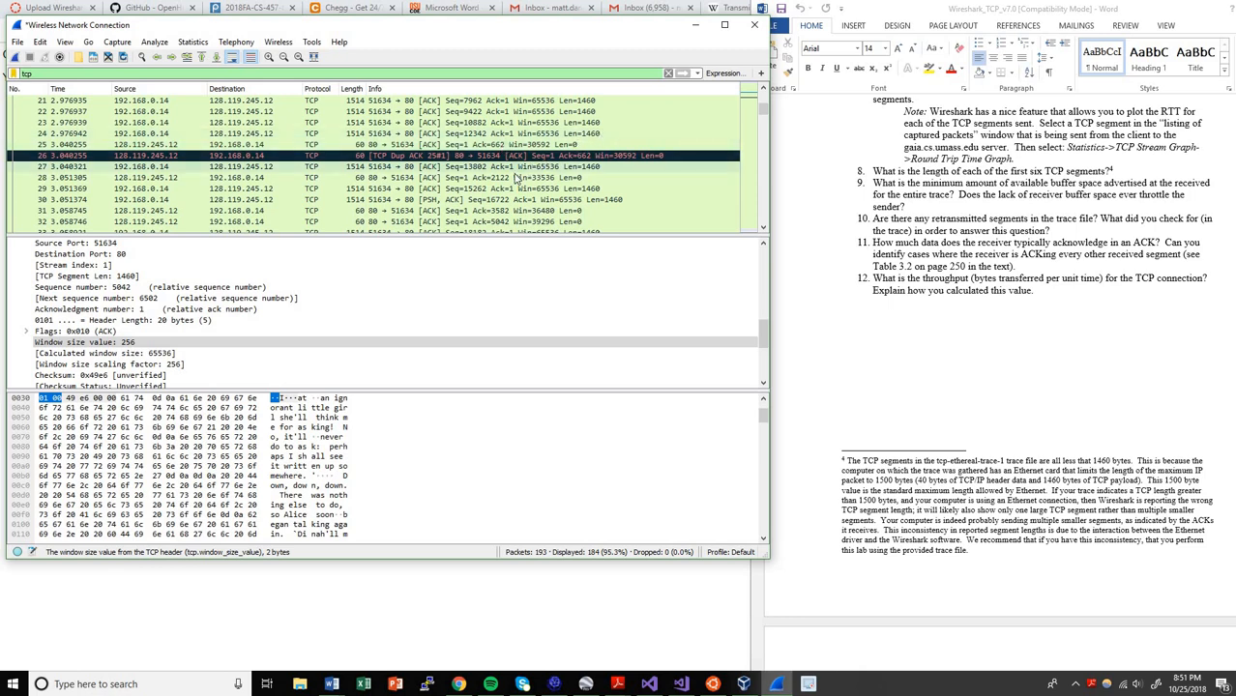
{"action": "mouse_move", "coordinate": [507, 187]}
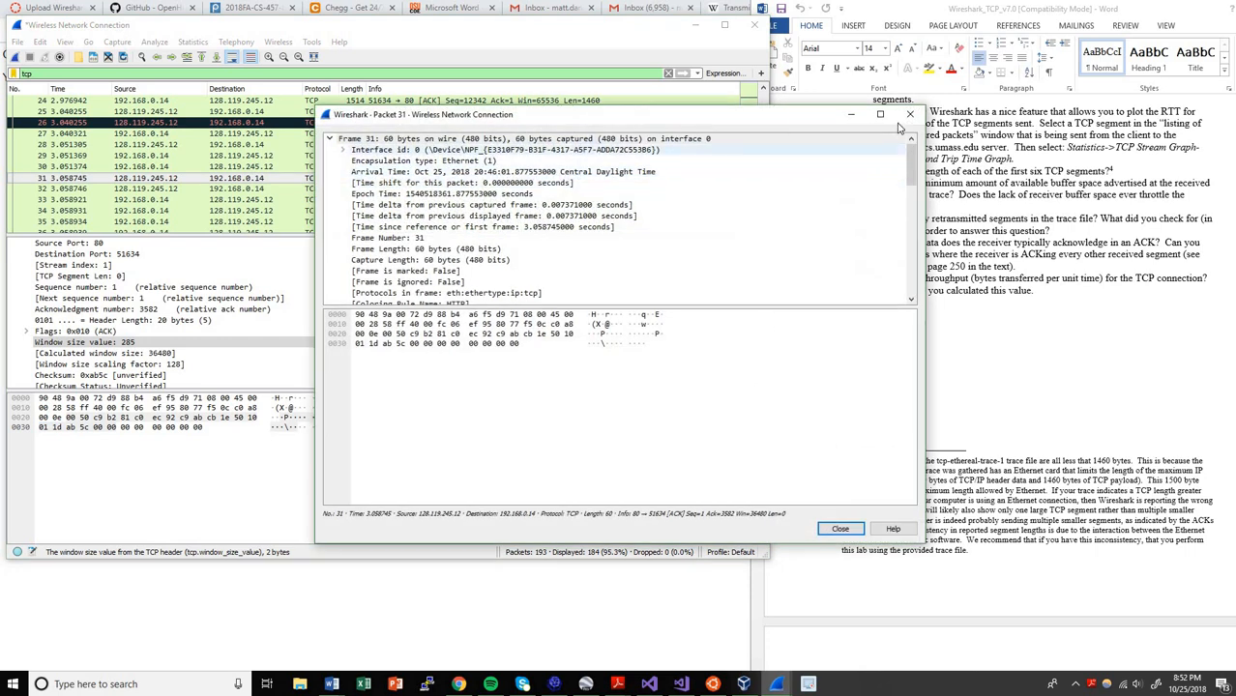
Step: Close the Packet 31 window and scroll to later ACKs reaching 26942
{"action": "left_click", "coordinate": [840, 529]}
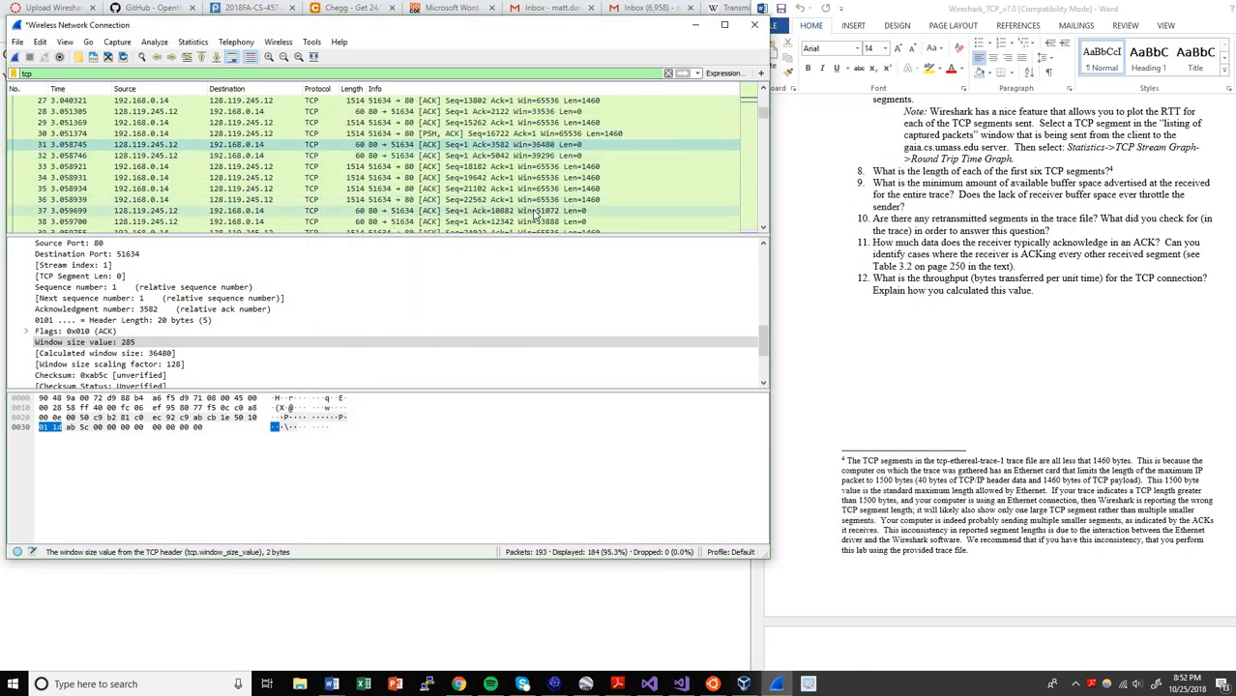
{"action": "scroll", "scroll_direction": "down", "scroll_amount": 3}
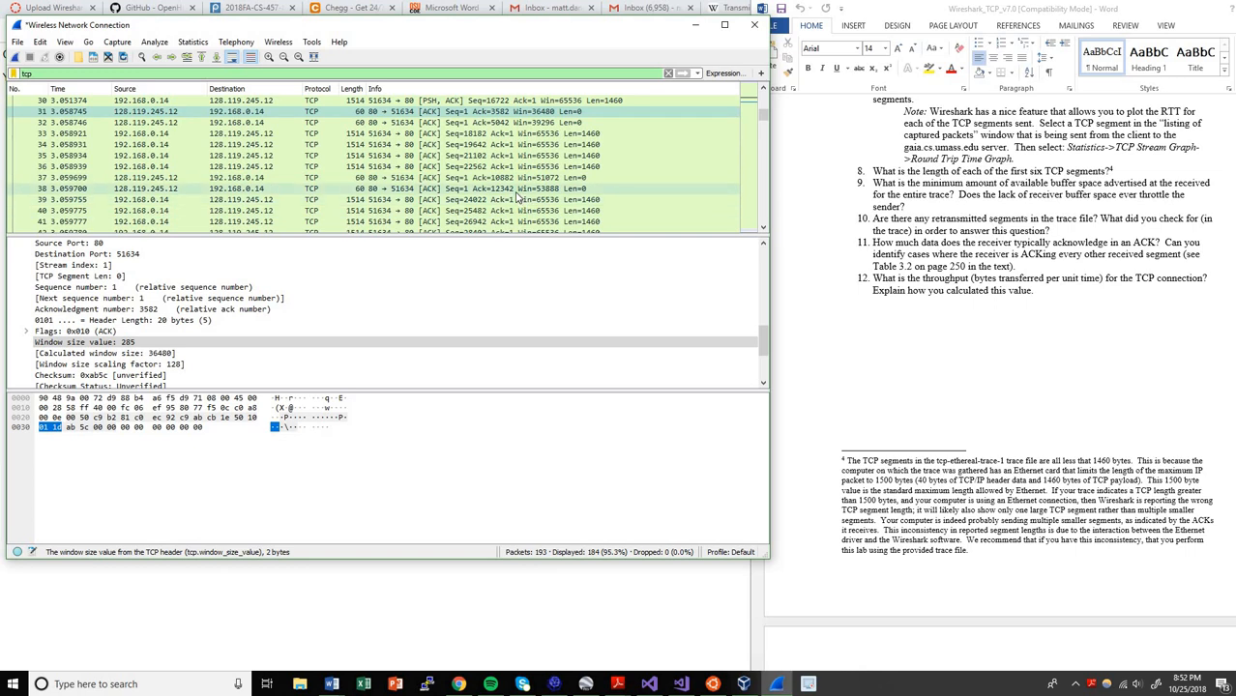
{"action": "scroll", "scroll_direction": "down", "scroll_amount": 3}
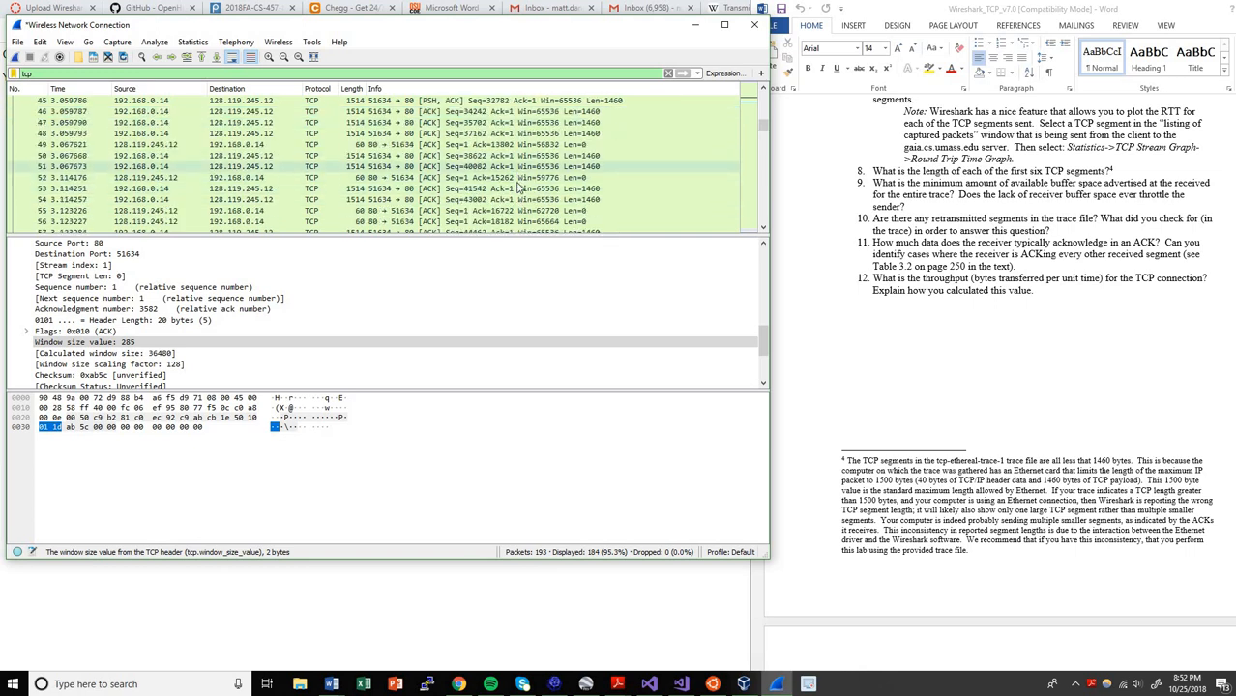
{"action": "scroll", "scroll_direction": "down", "scroll_amount": 3}
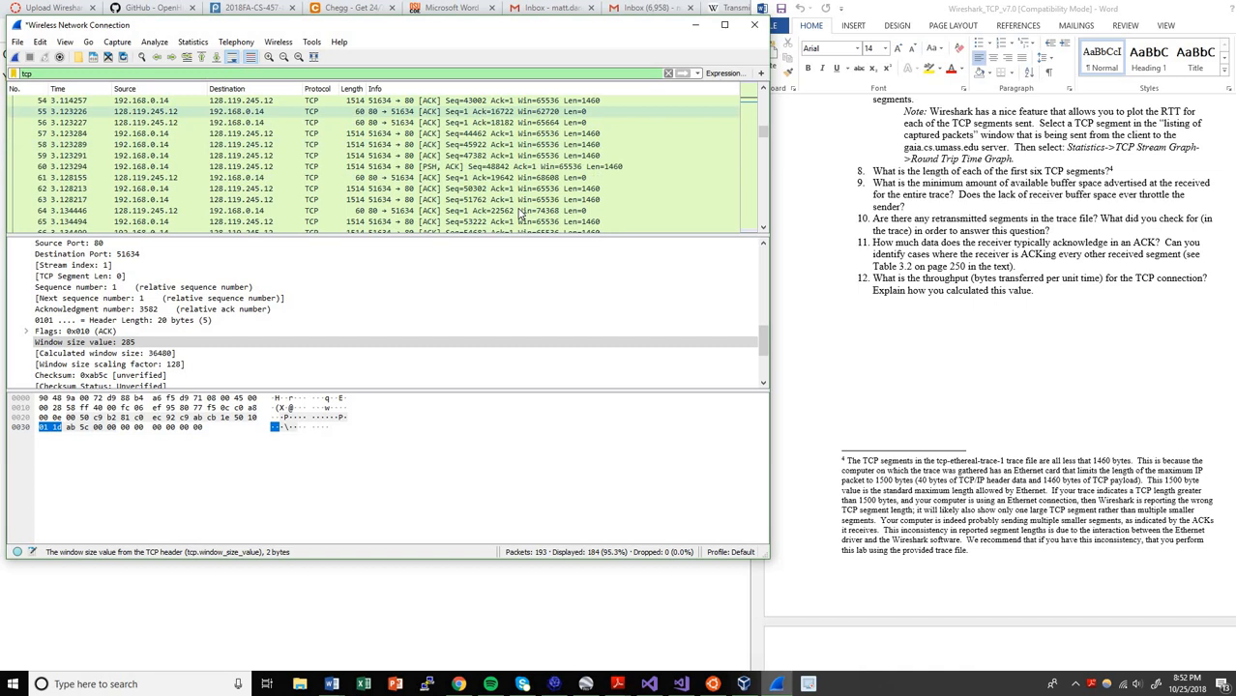
{"action": "scroll", "scroll_direction": "down", "scroll_amount": 3}
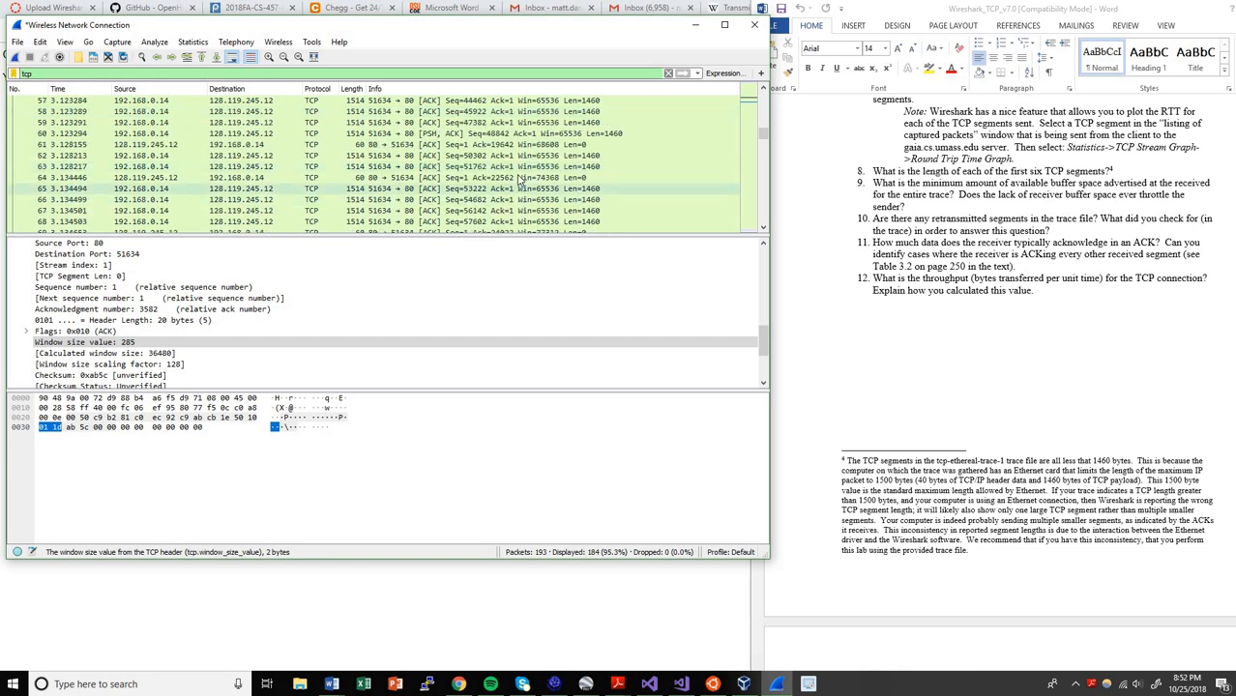
{"action": "scroll", "scroll_direction": "down", "scroll_amount": 3}
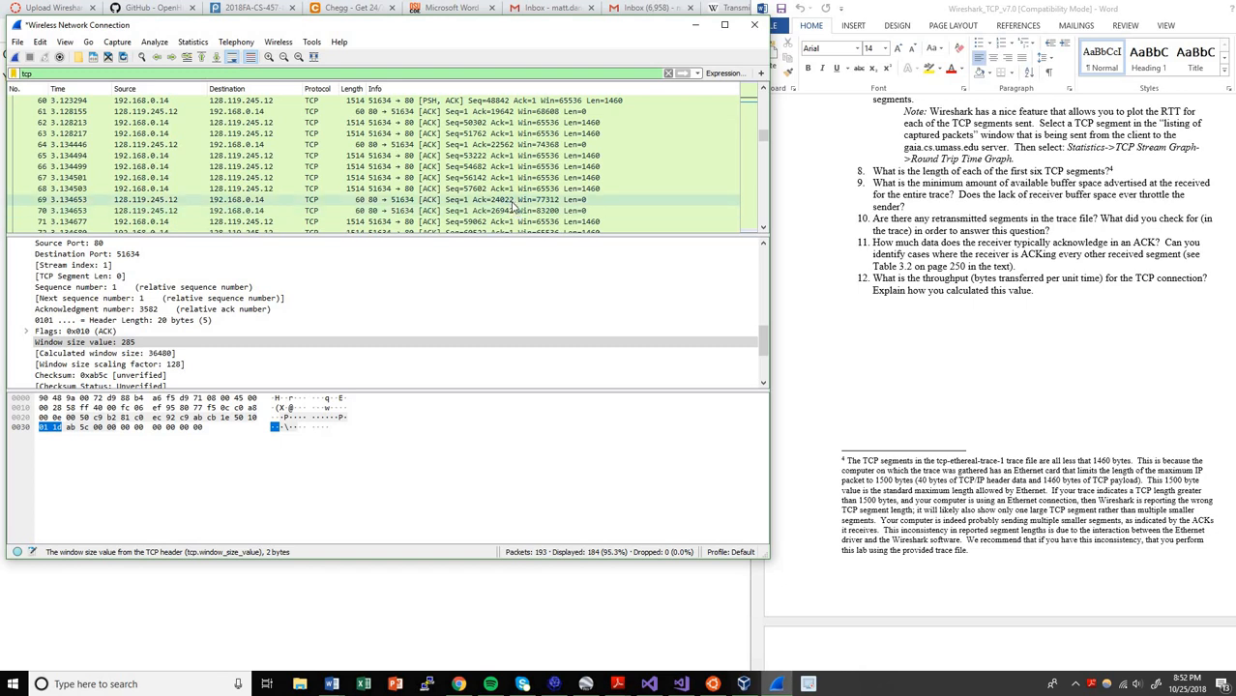
{"action": "mouse_move", "coordinate": [510, 210]}
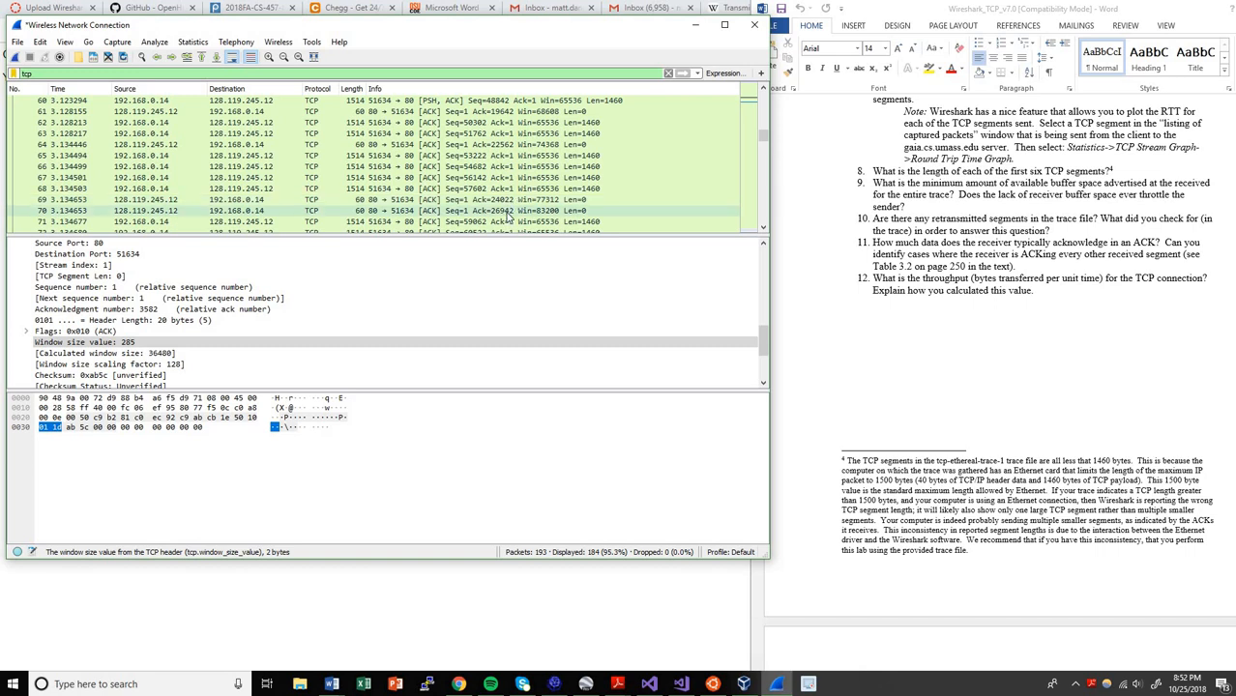
{"action": "mouse_move", "coordinate": [511, 219]}
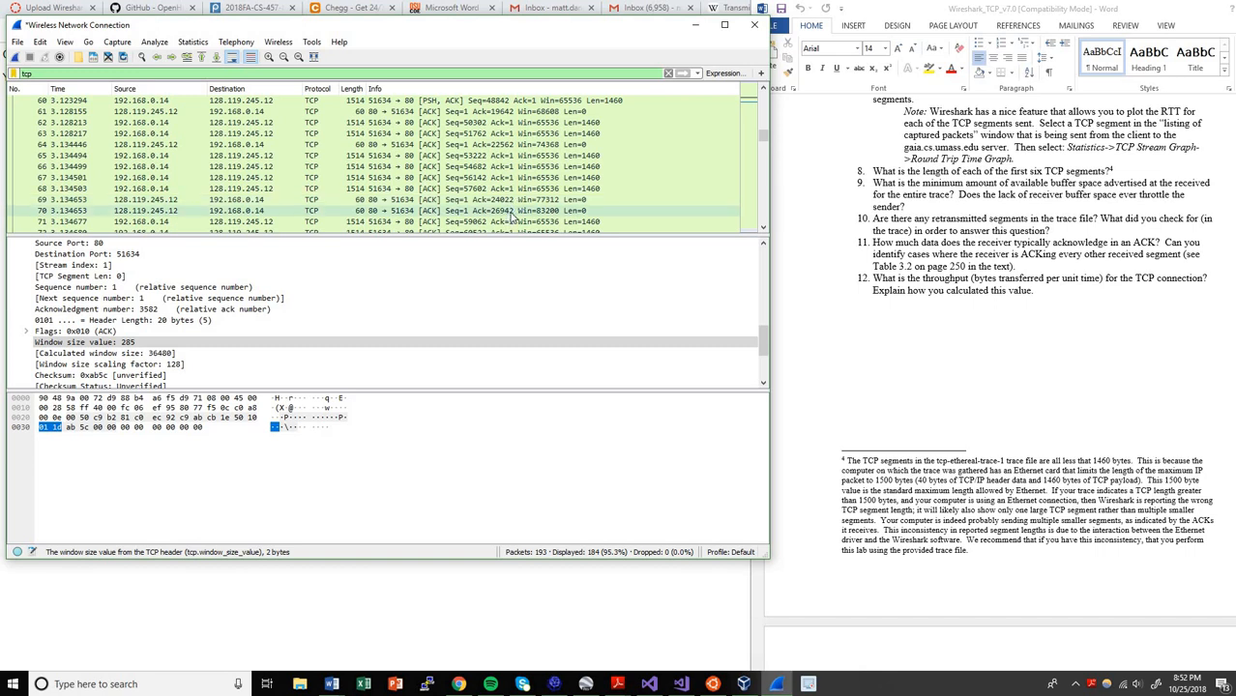
{"action": "mouse_move", "coordinate": [511, 214]}
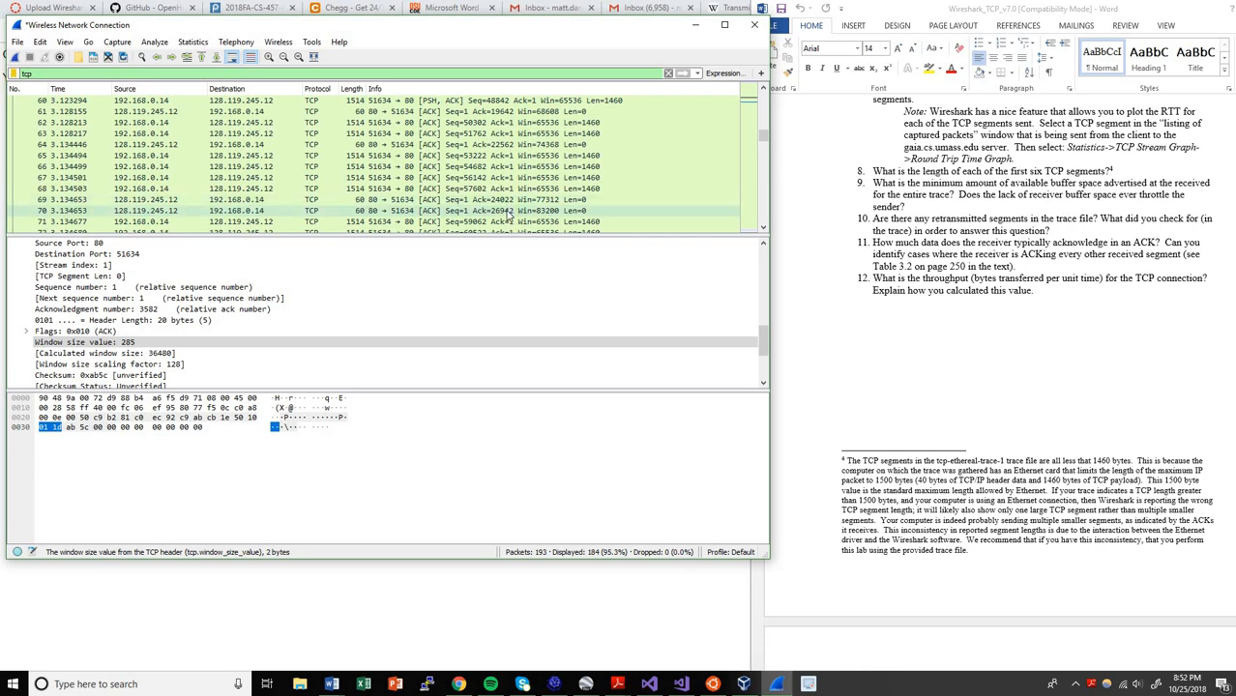
{"action": "mouse_move", "coordinate": [1020, 293]}
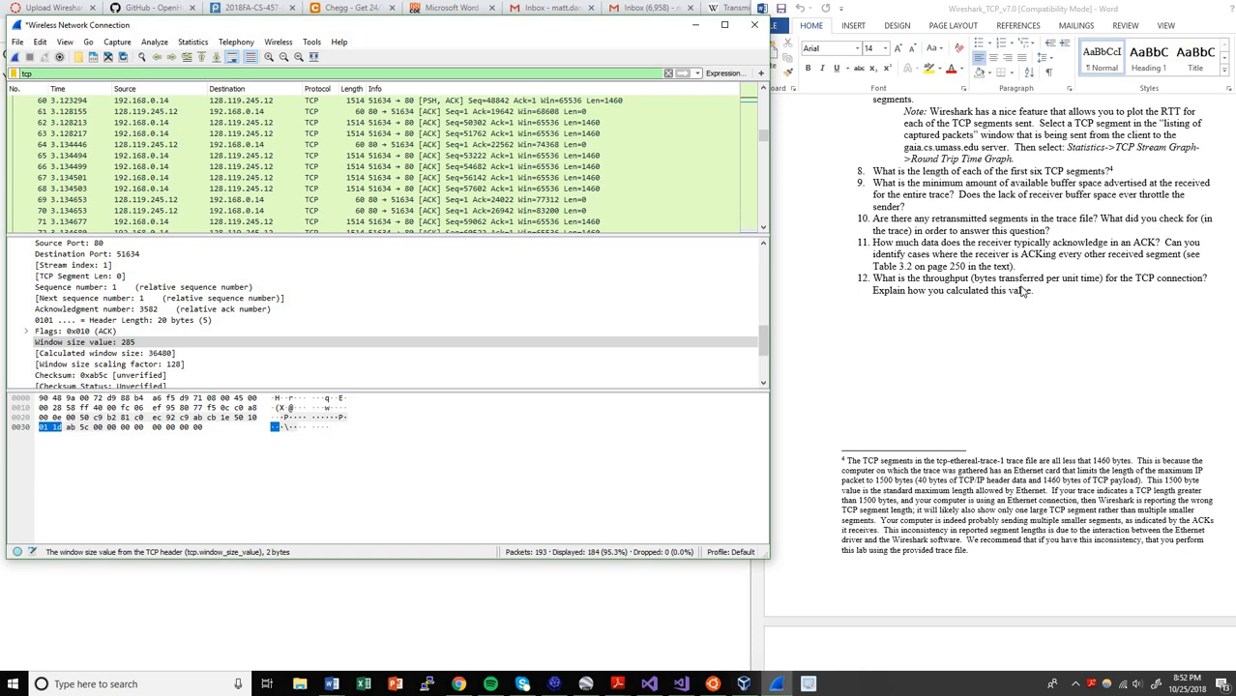
Step: Scroll through the TCP packet list toward packet 15, the HTTP POST
{"action": "scroll", "scroll_direction": "down", "scroll_amount": 3}
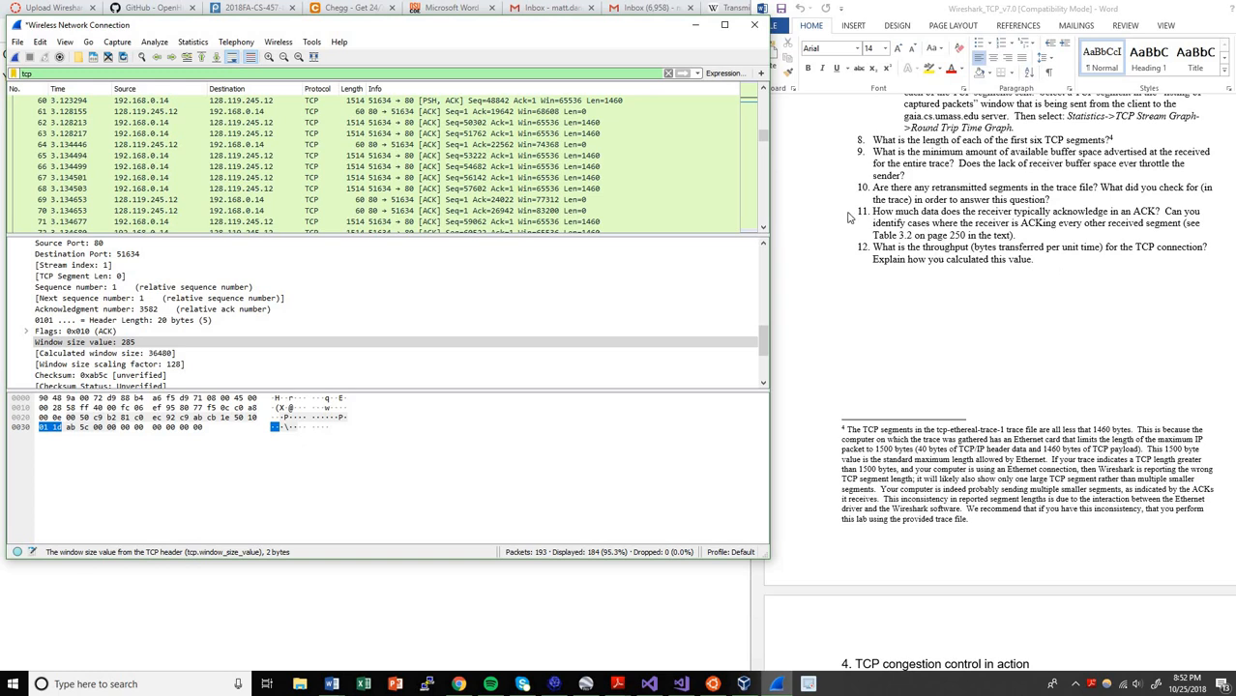
{"action": "scroll", "scroll_direction": "down", "scroll_amount": 3}
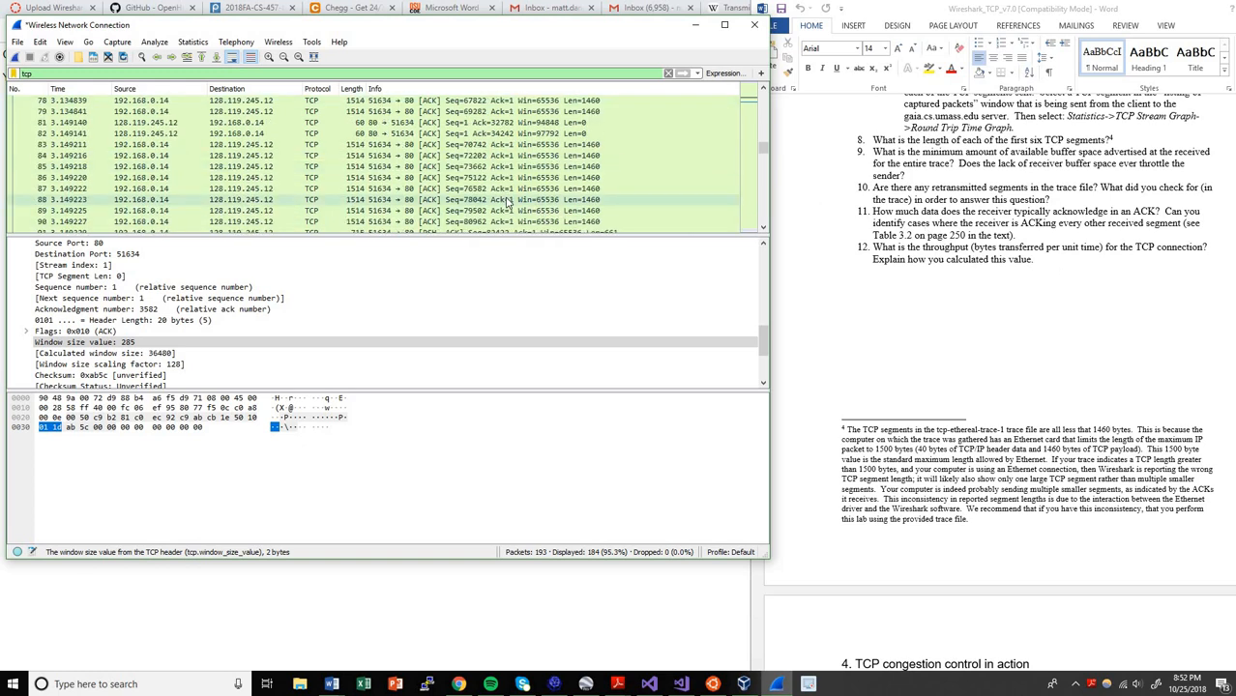
{"action": "scroll", "scroll_direction": "down", "scroll_amount": 3}
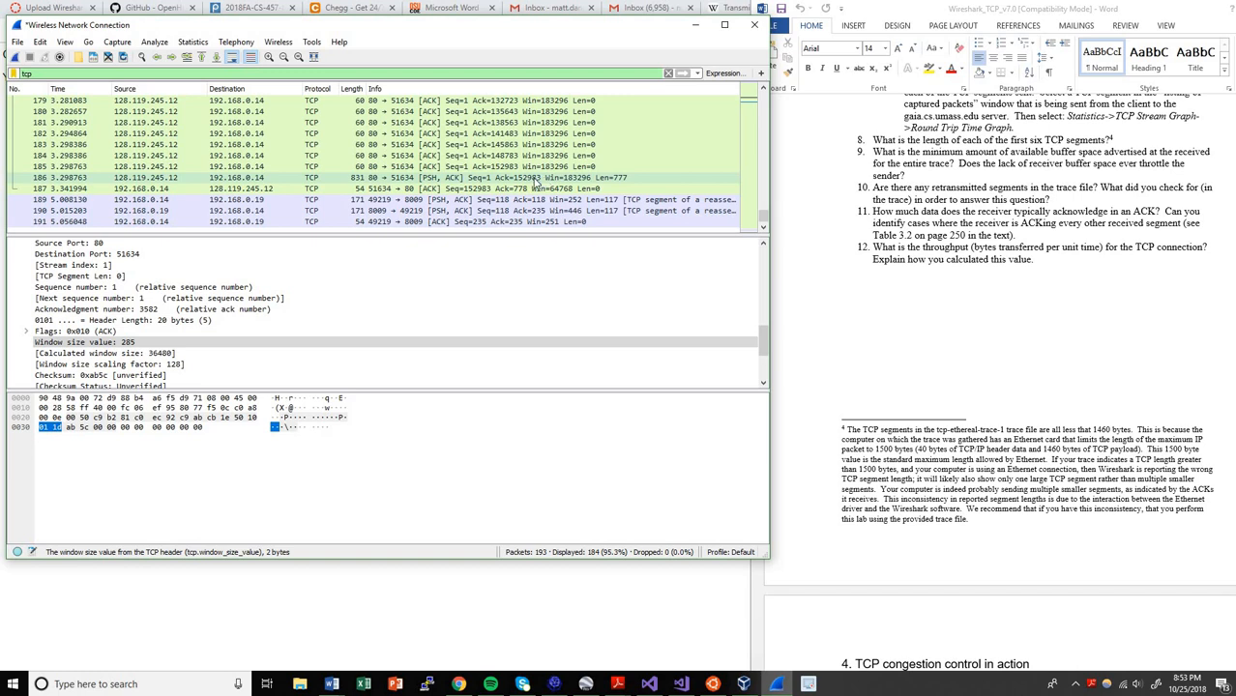
{"action": "mouse_move", "coordinate": [522, 189]}
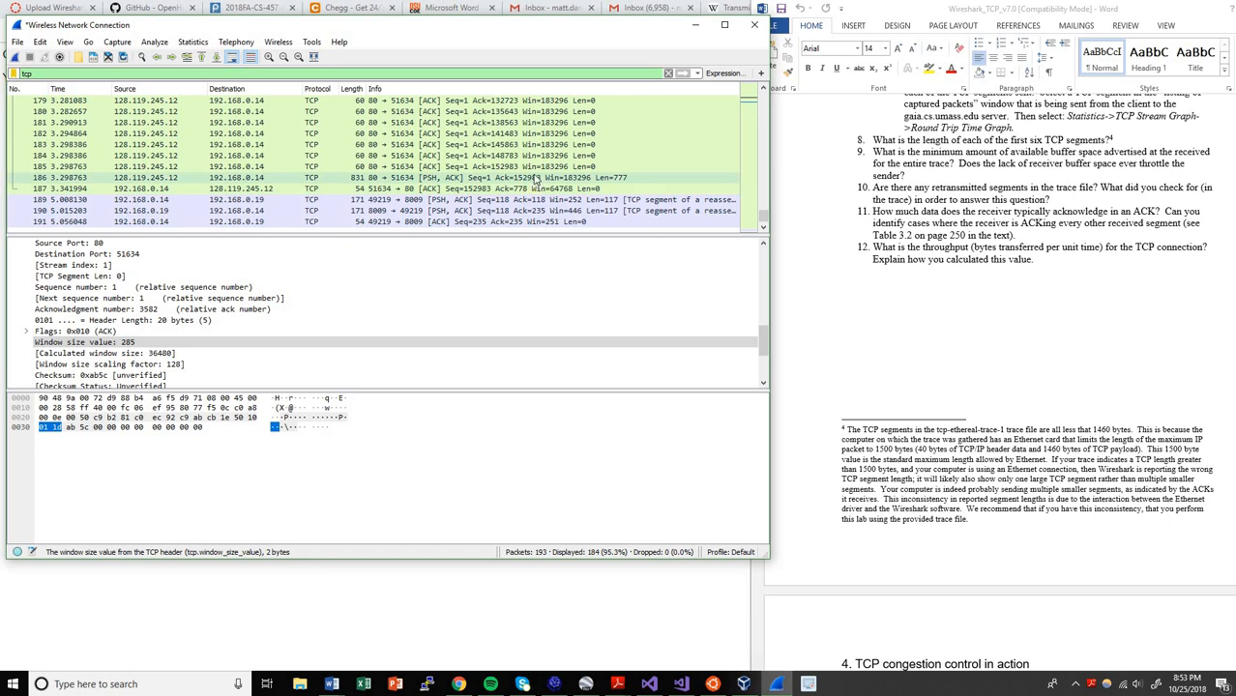
{"action": "mouse_move", "coordinate": [397, 190]}
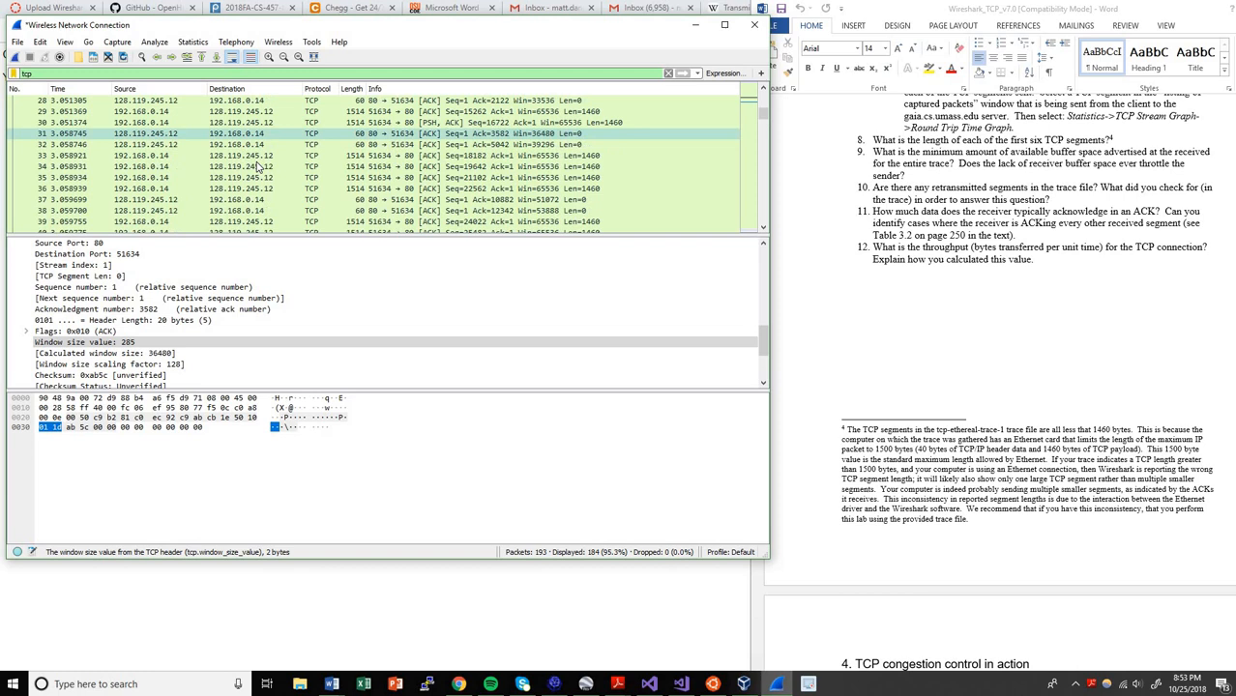
{"action": "scroll", "scroll_direction": "down", "scroll_amount": 3}
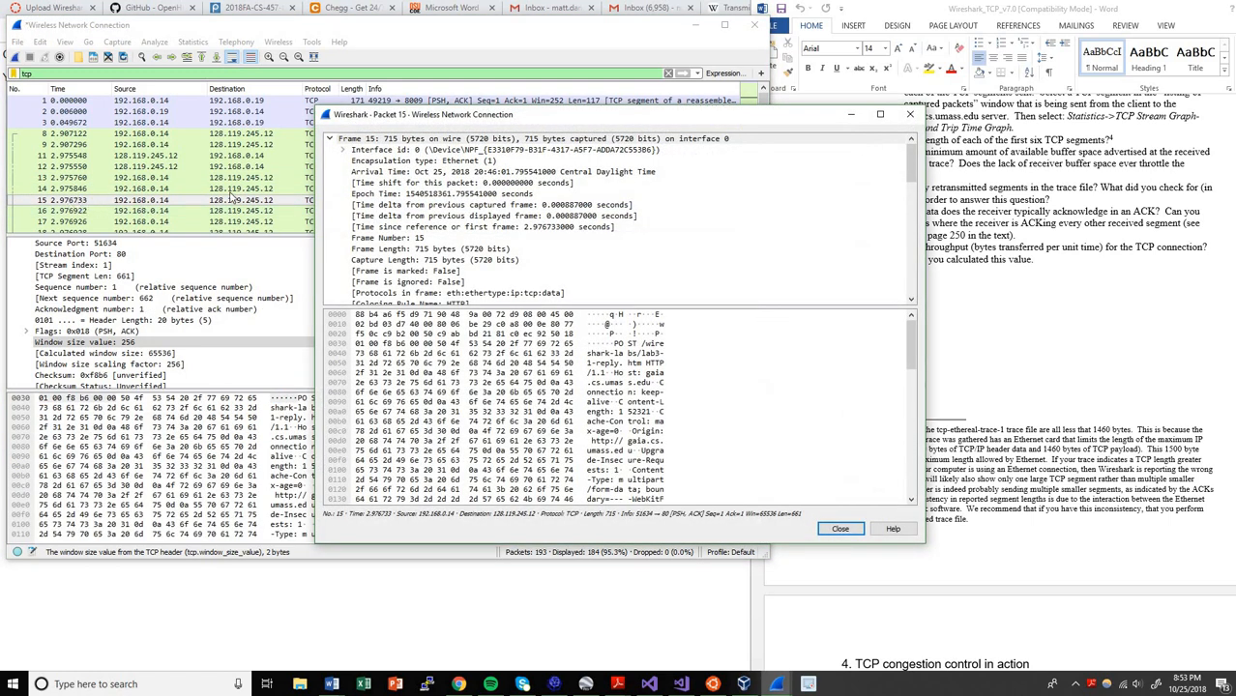
Step: Close the Packet 15 window and bring up the Word submission document
{"action": "left_click", "coordinate": [840, 527]}
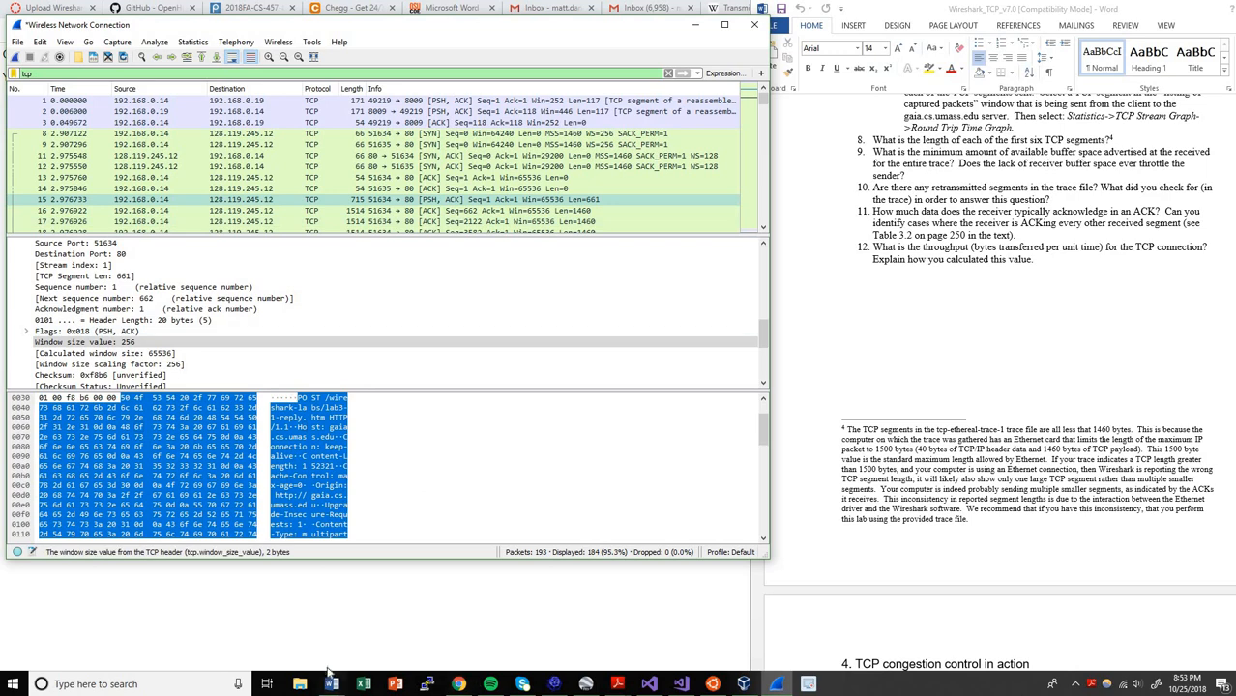
{"action": "mouse_move", "coordinate": [331, 681]}
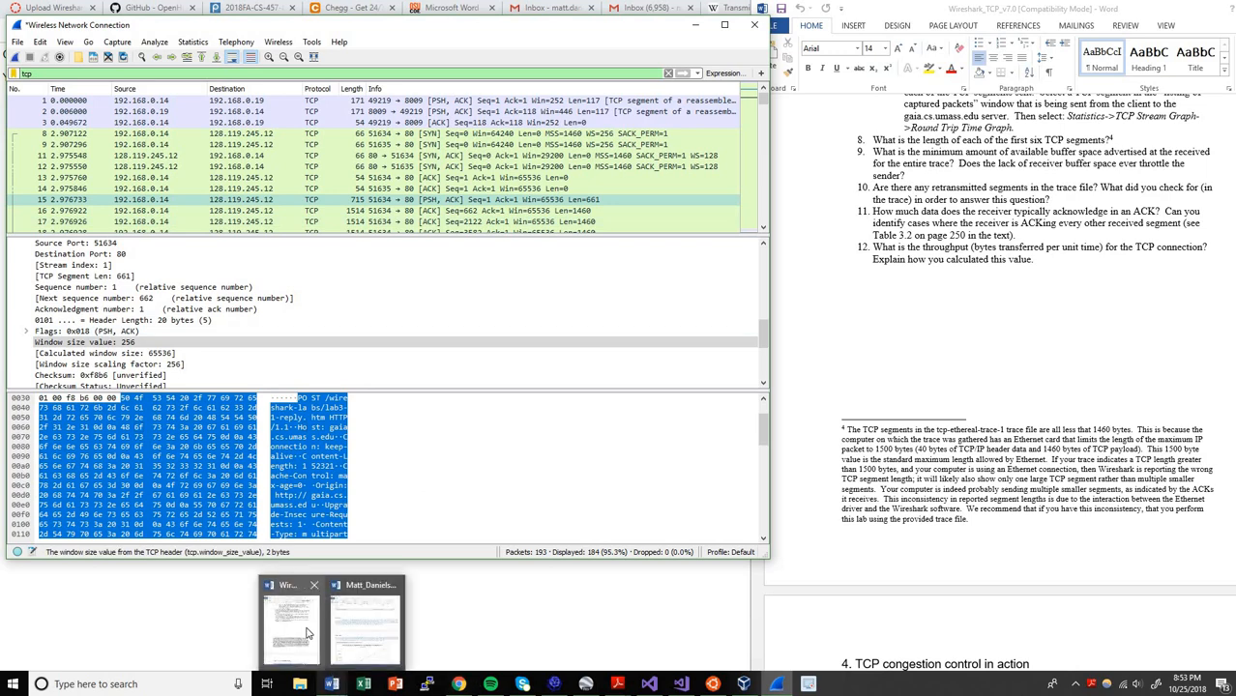
{"action": "left_click", "coordinate": [381, 633]}
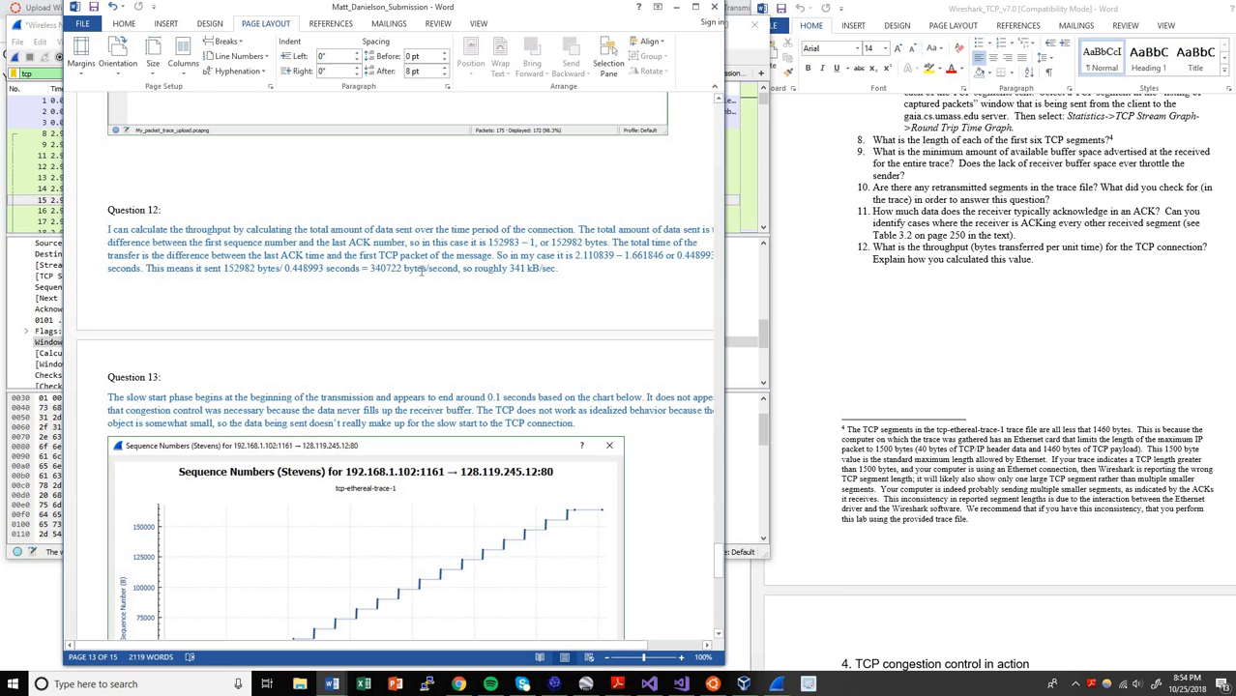
{"action": "mouse_move", "coordinate": [511, 279]}
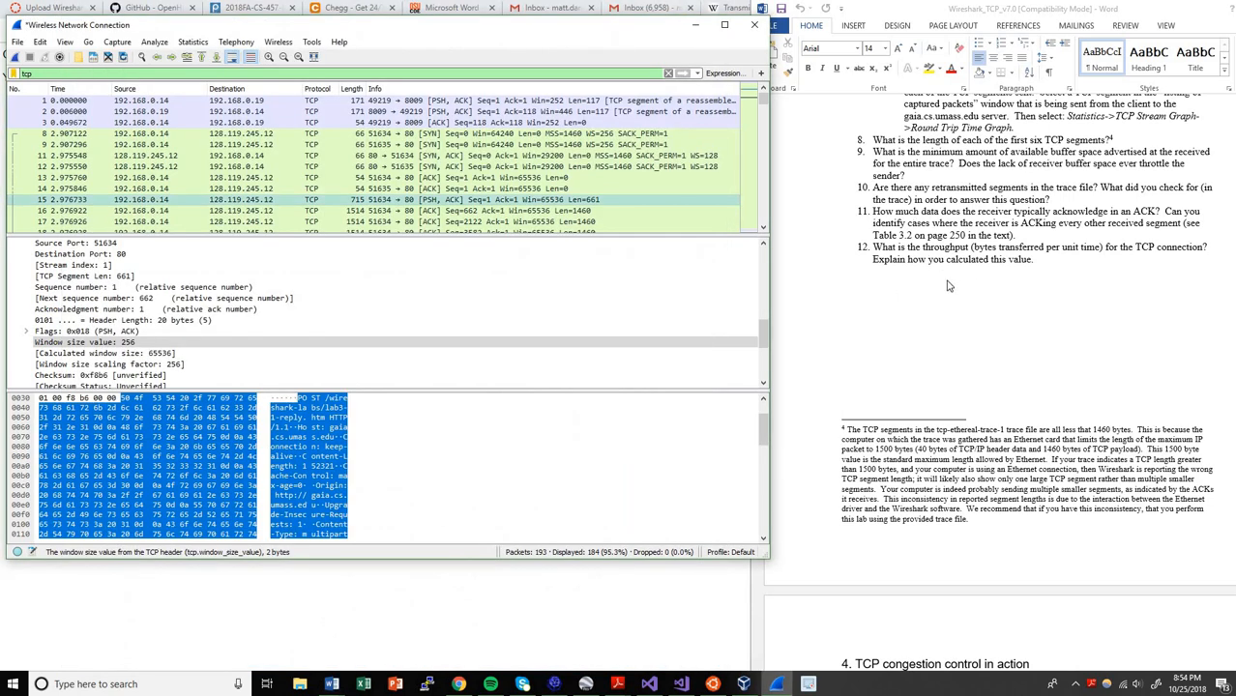
Step: Plot the Stevens time-sequence graph for the 51634-to-80 upload stream
{"action": "scroll", "scroll_direction": "down", "scroll_amount": 3}
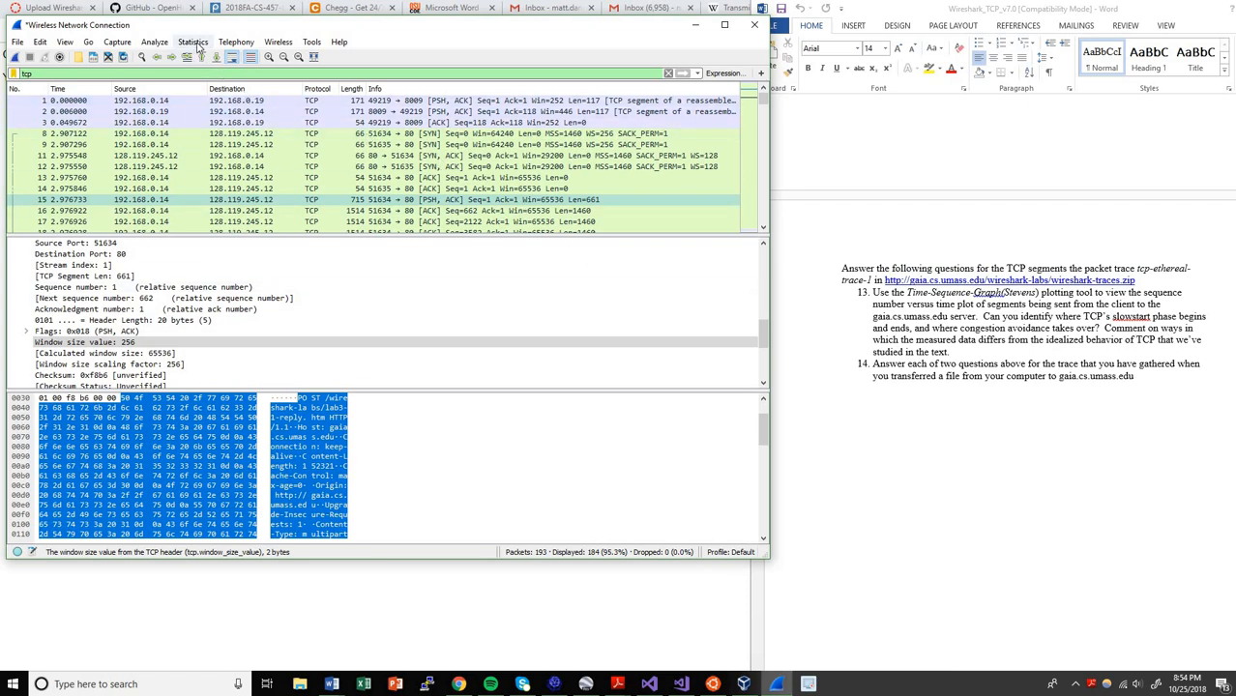
{"action": "left_click", "coordinate": [195, 42]}
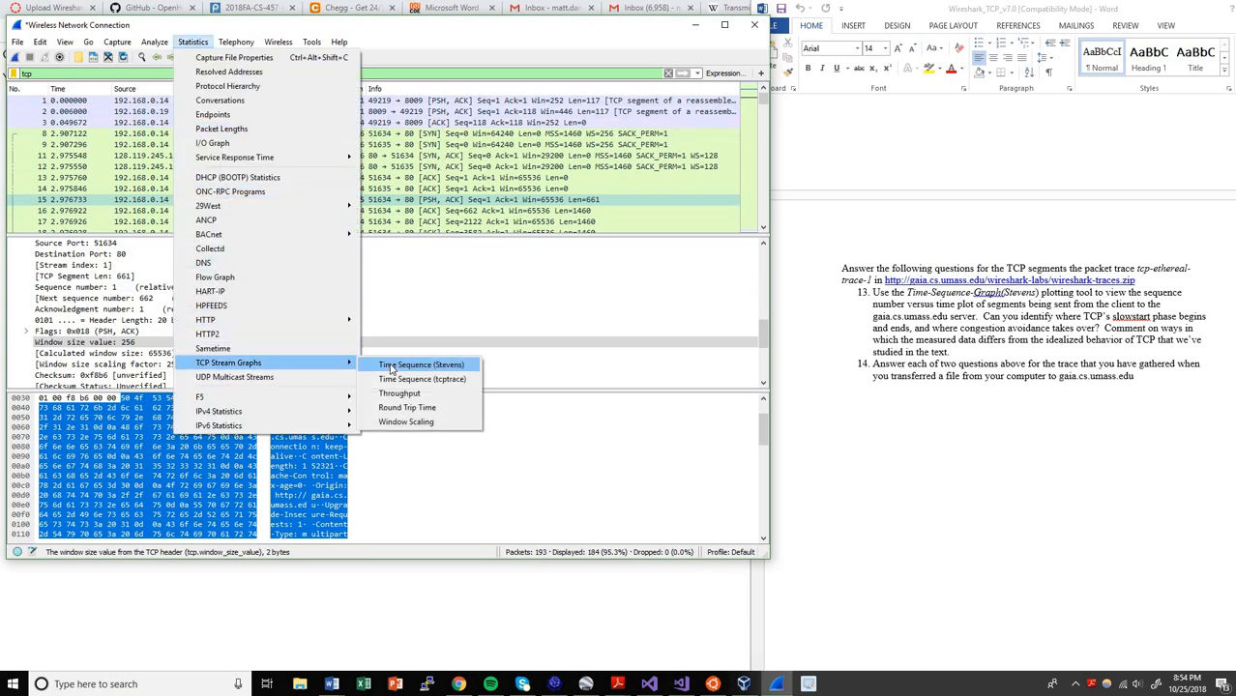
{"action": "left_click", "coordinate": [421, 364]}
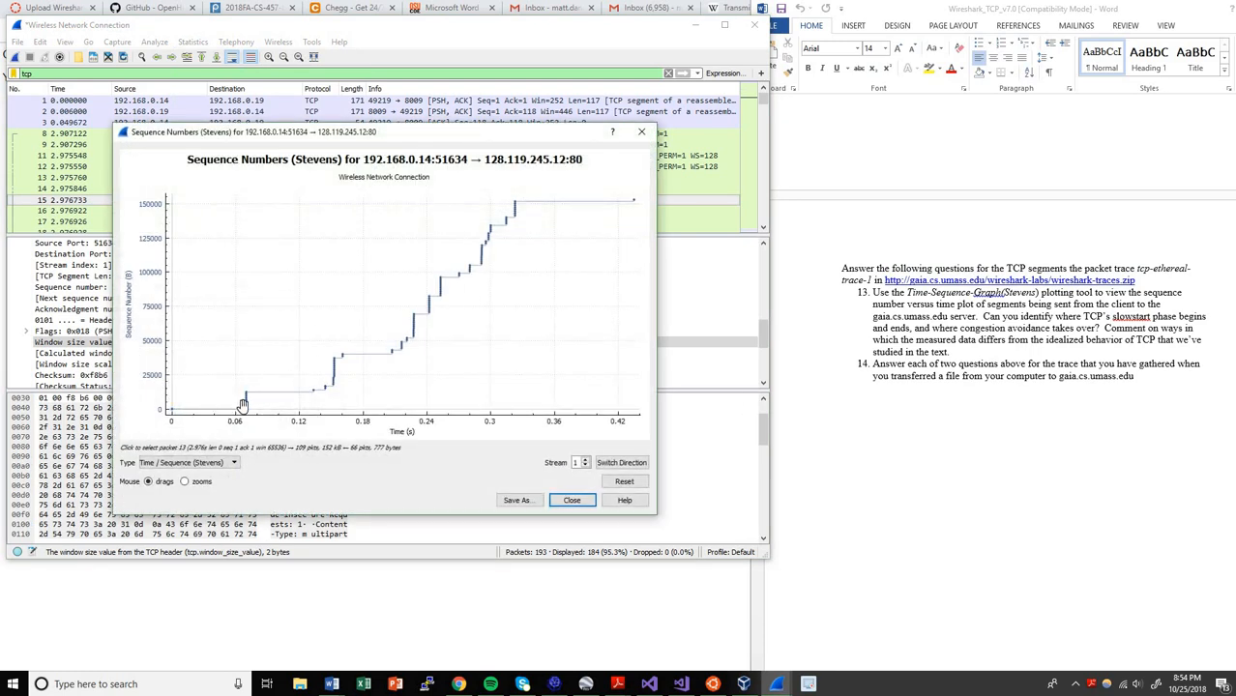
{"action": "mouse_move", "coordinate": [230, 408]}
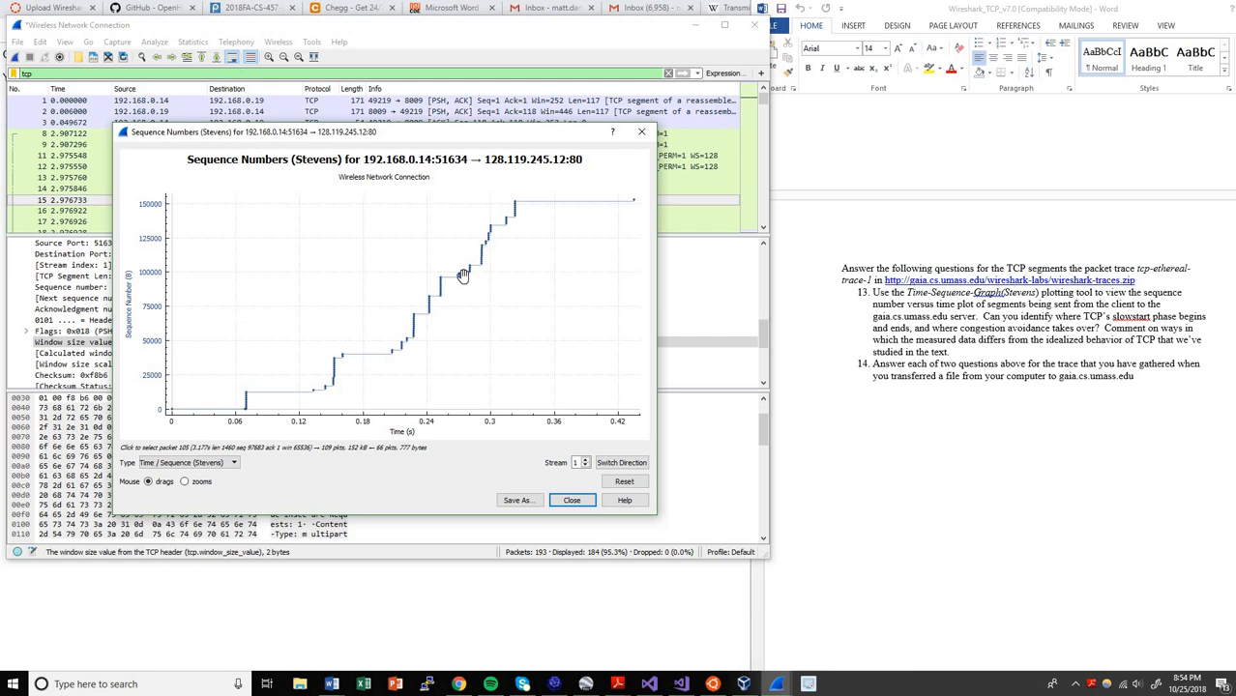
{"action": "mouse_move", "coordinate": [383, 353]}
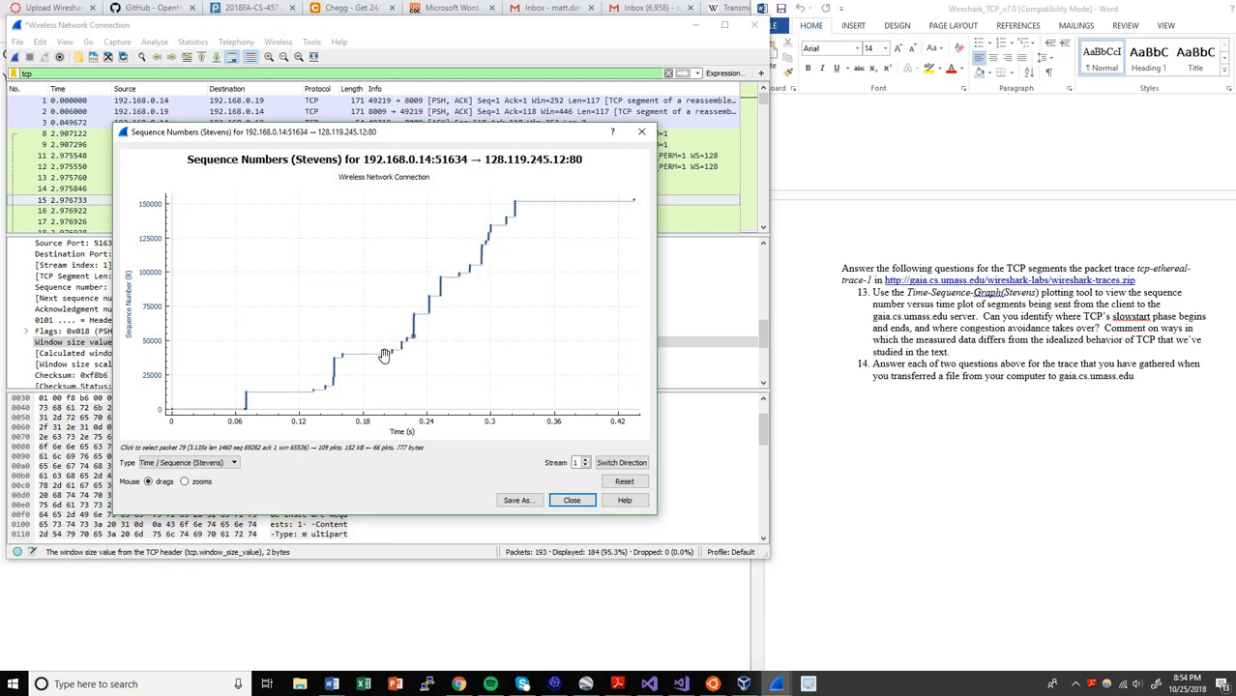